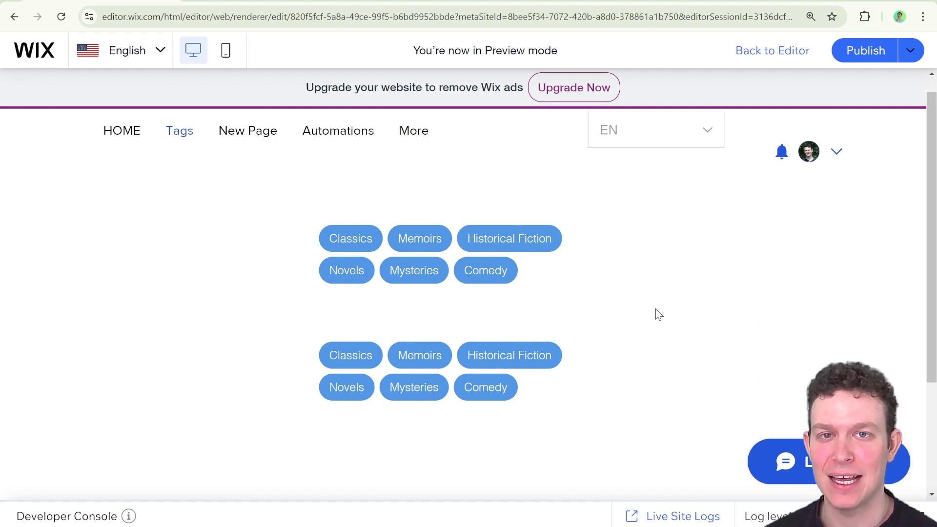
mouse_move(360, 212)
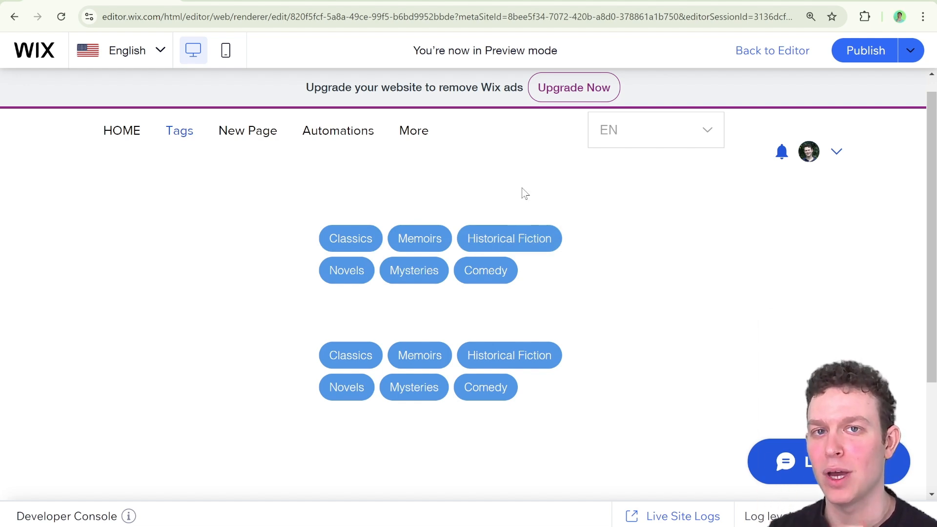
mouse_move(350, 356)
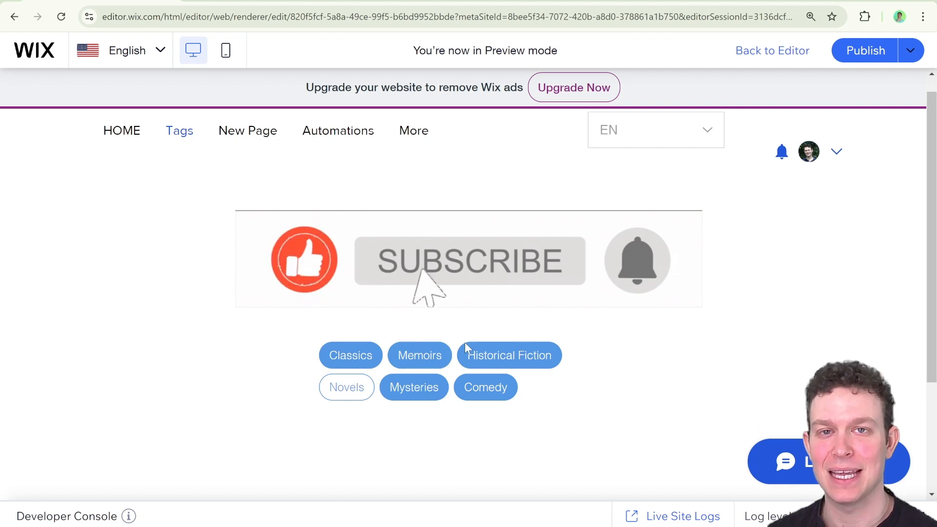
- Deselect the Novels tag in the lower tag group of the preview
left_click(469, 261)
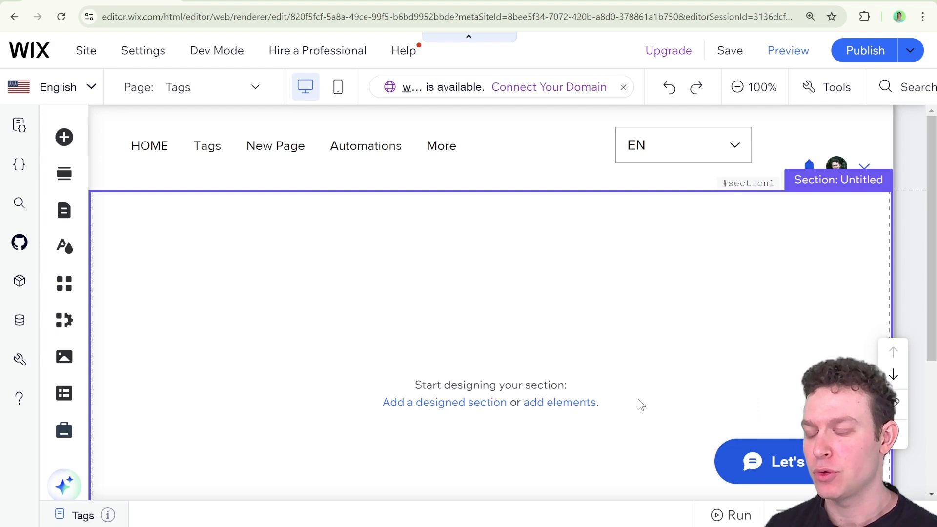
mouse_move(64, 138)
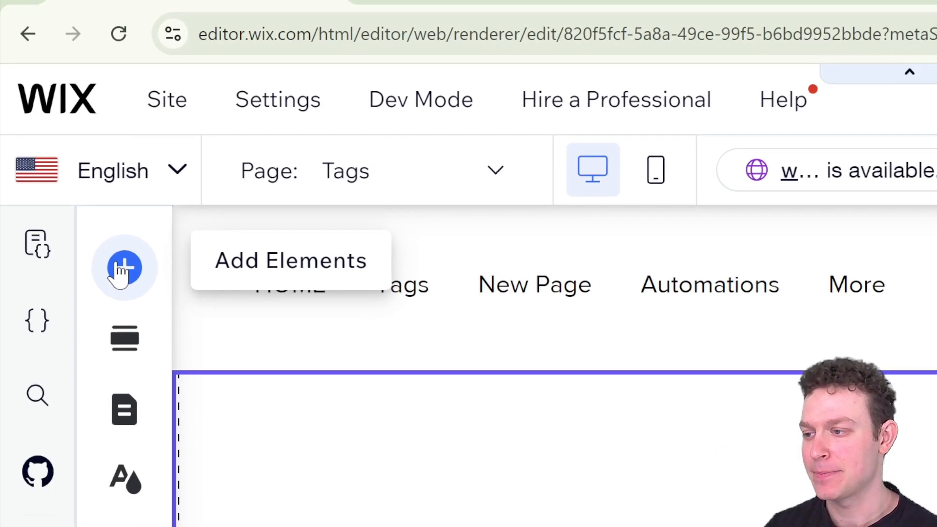
- Browse the Add Elements catalogue to the Input category
left_click(124, 268)
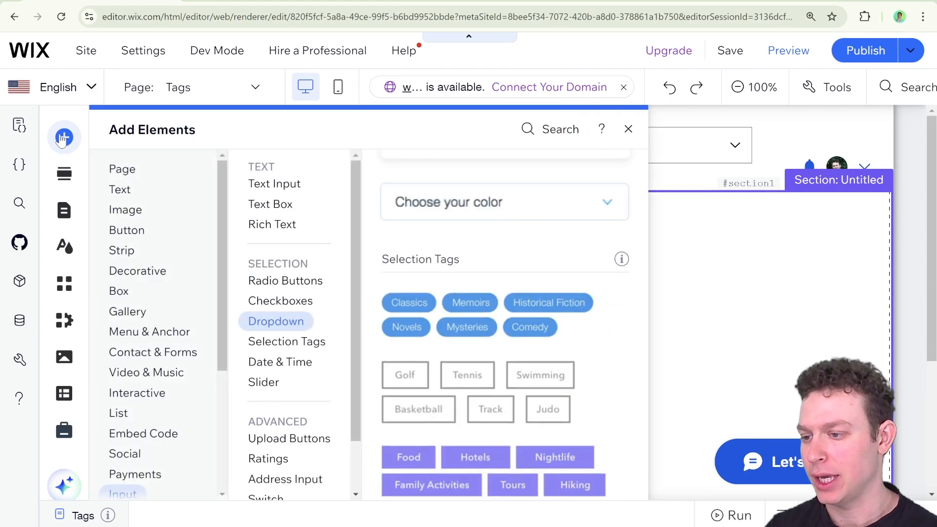
left_click(127, 230)
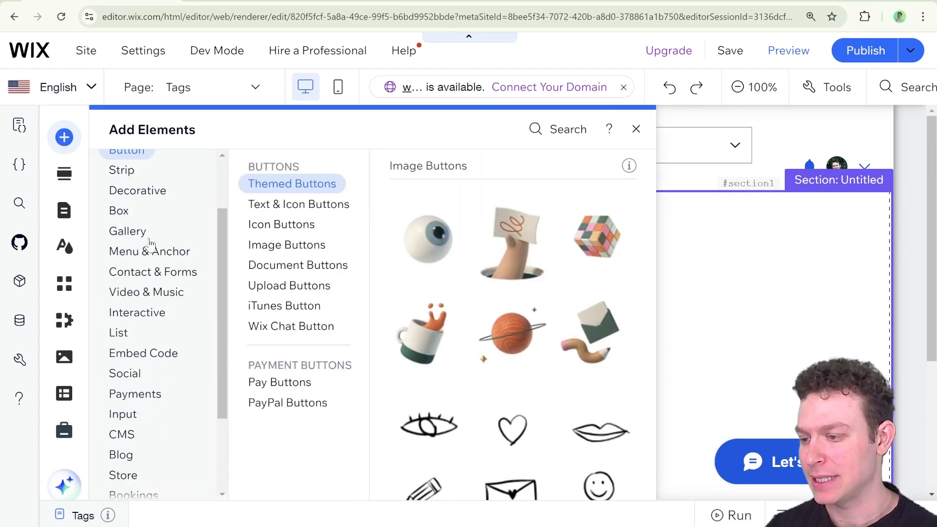
left_click(123, 345)
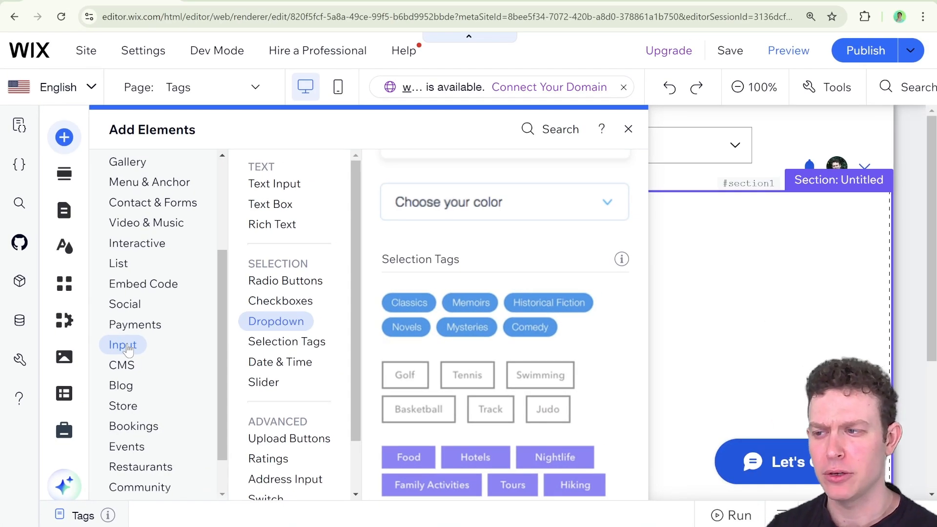
mouse_move(216, 50)
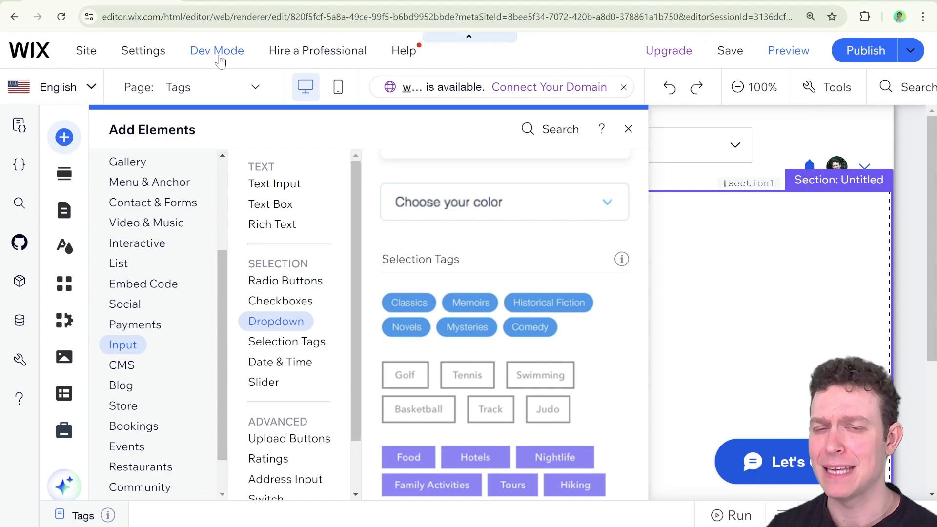
mouse_move(130, 361)
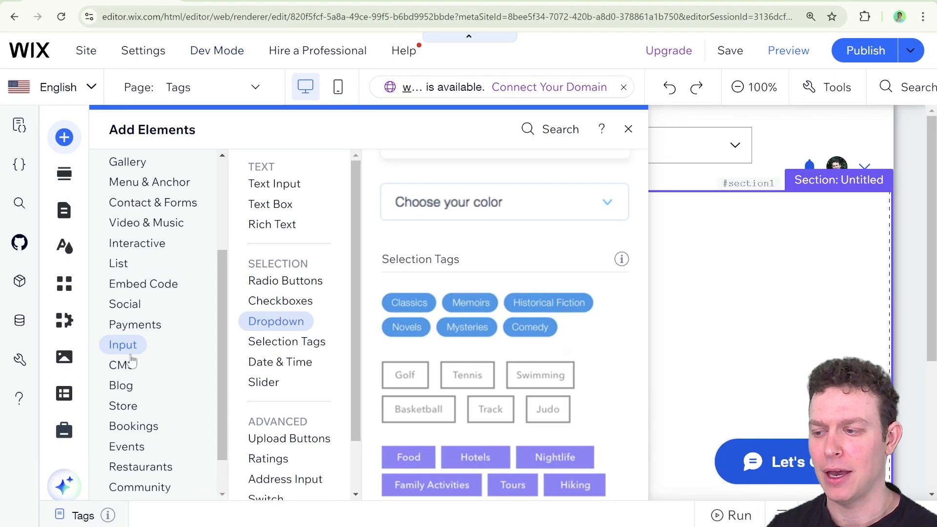
- Search for 'selection tags' and add the Selection Tags element to the section
left_click(154, 202)
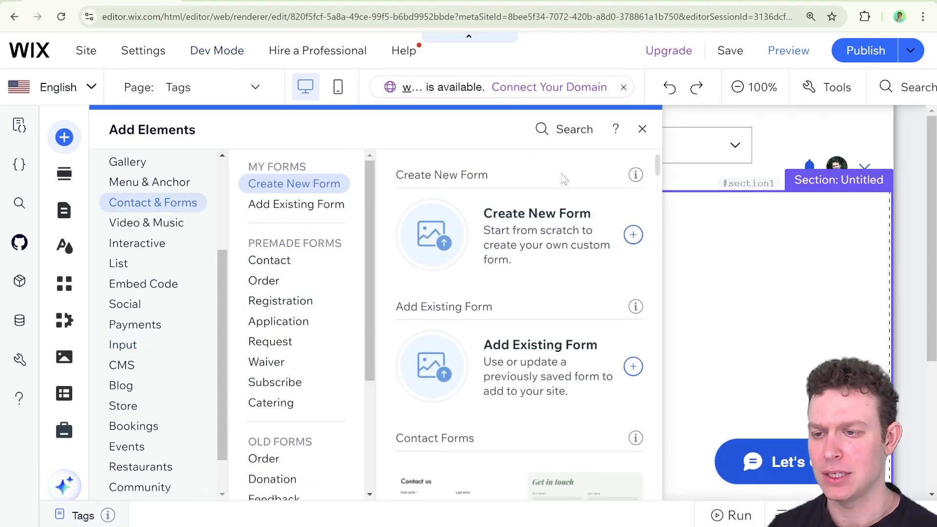
type("selection tags")
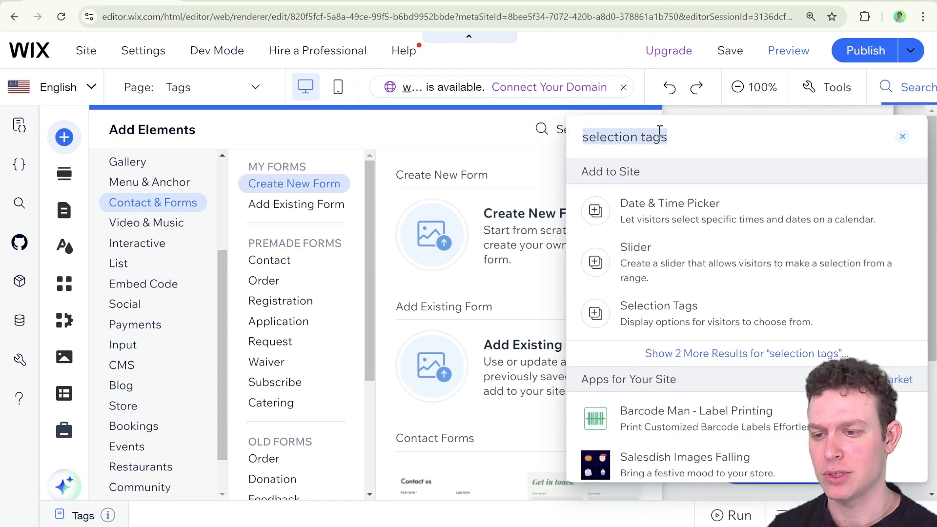
left_click(658, 305)
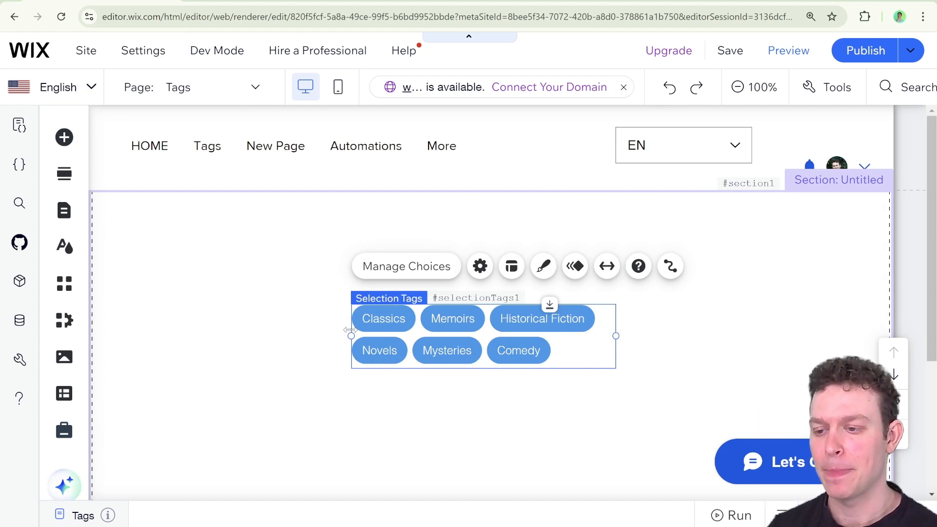
mouse_move(651, 316)
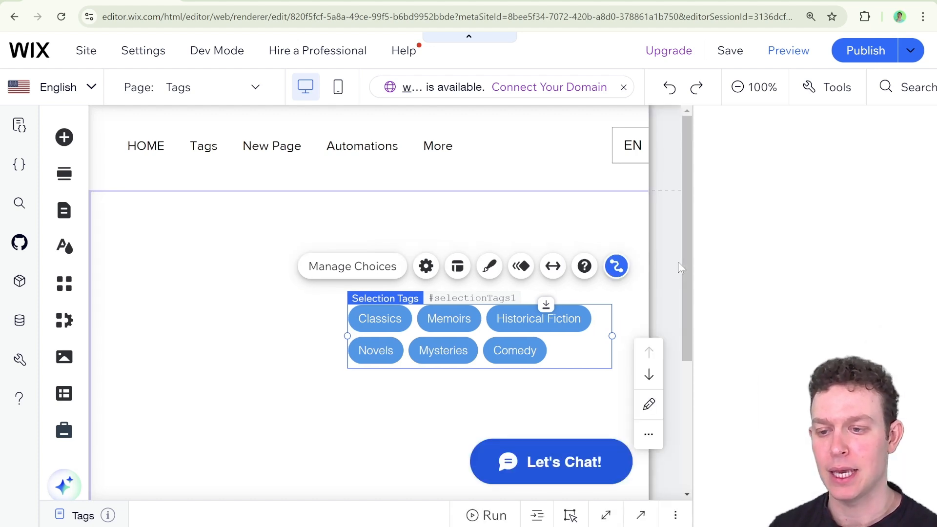
left_click(615, 266)
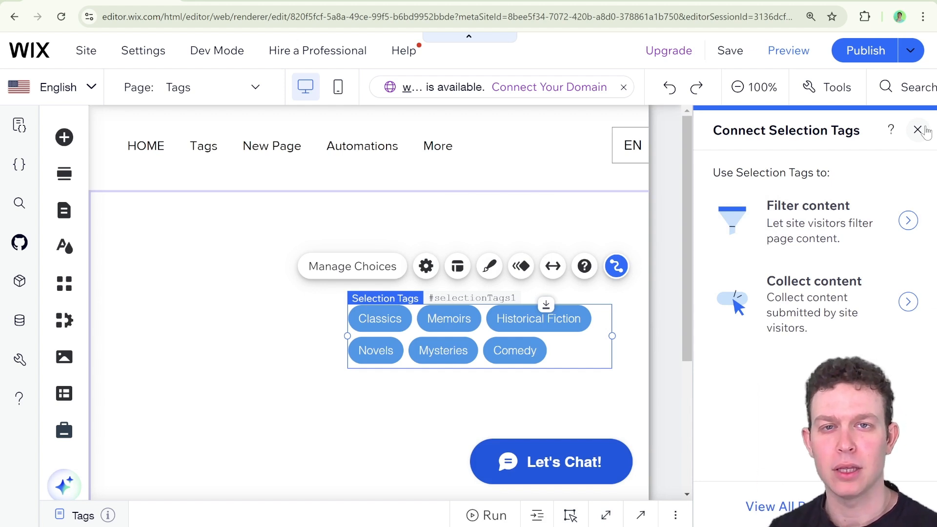
left_click(920, 130)
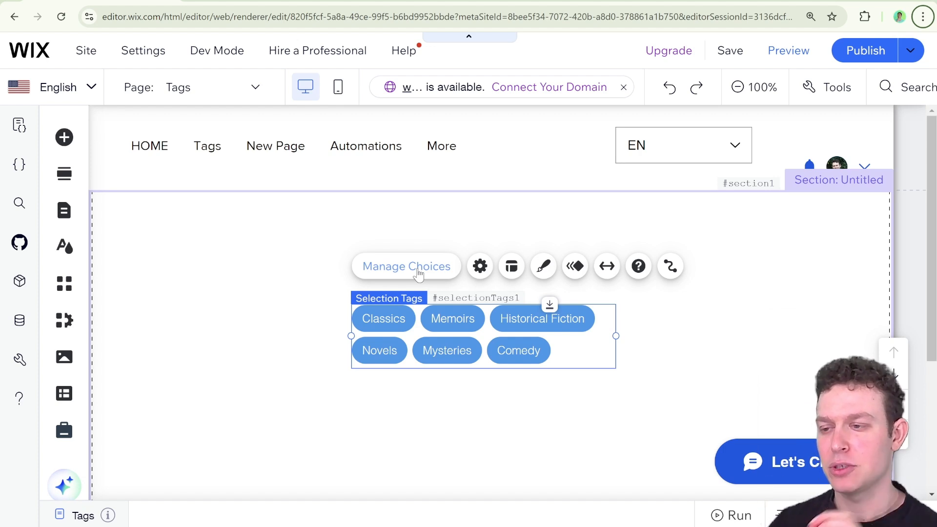
mouse_move(373, 272)
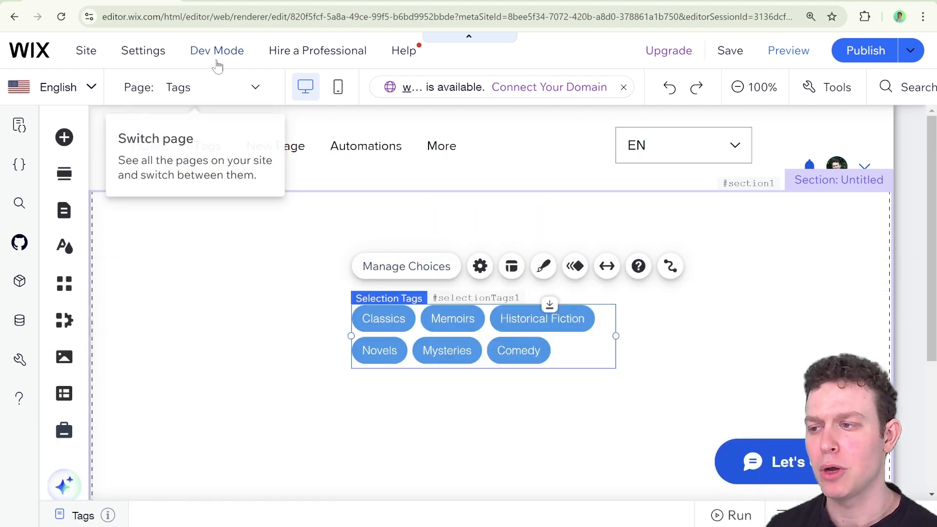
- Turn on Dev Mode and rename the tag group's ID to selectionTags
left_click(217, 50)
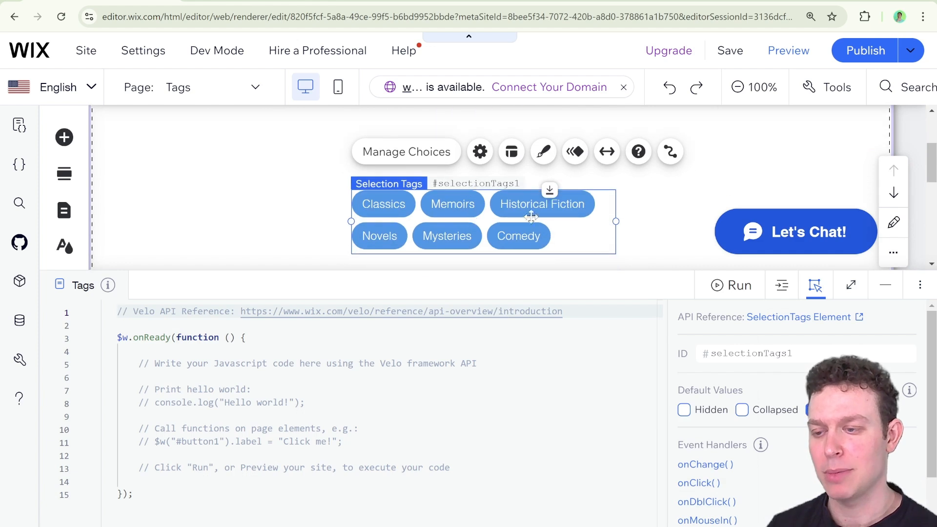
mouse_move(565, 255)
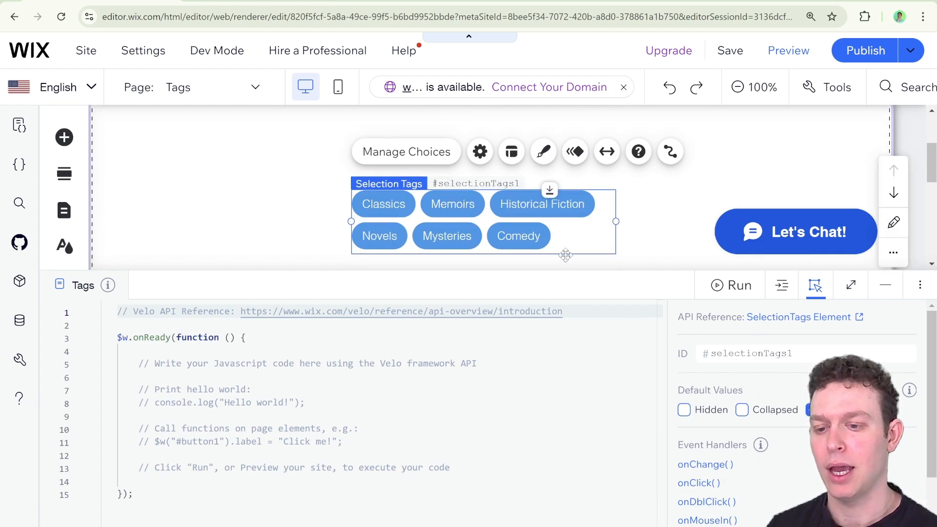
mouse_move(718, 324)
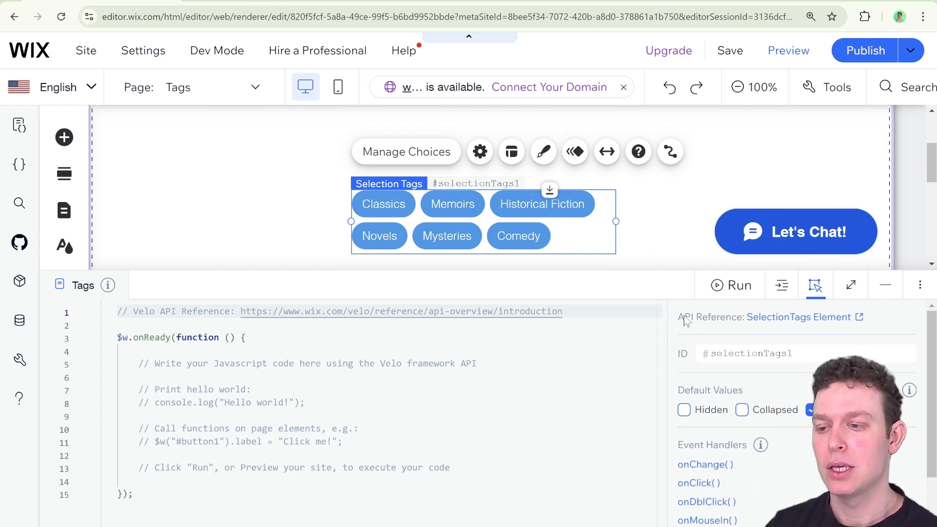
mouse_move(697, 344)
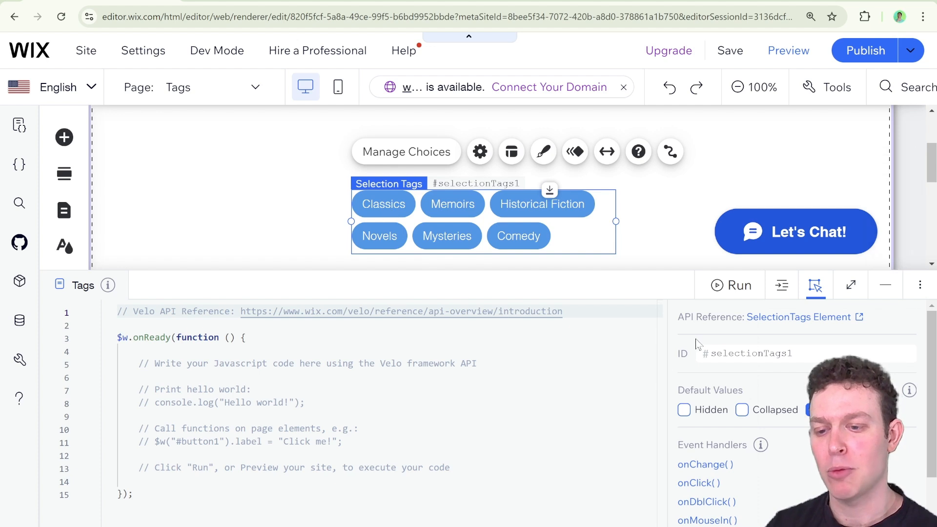
left_click(811, 409)
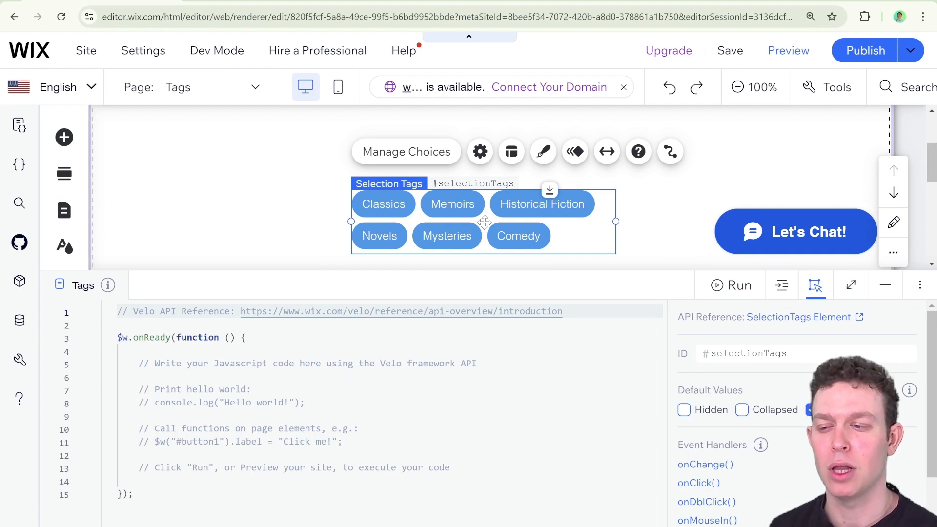
mouse_move(420, 207)
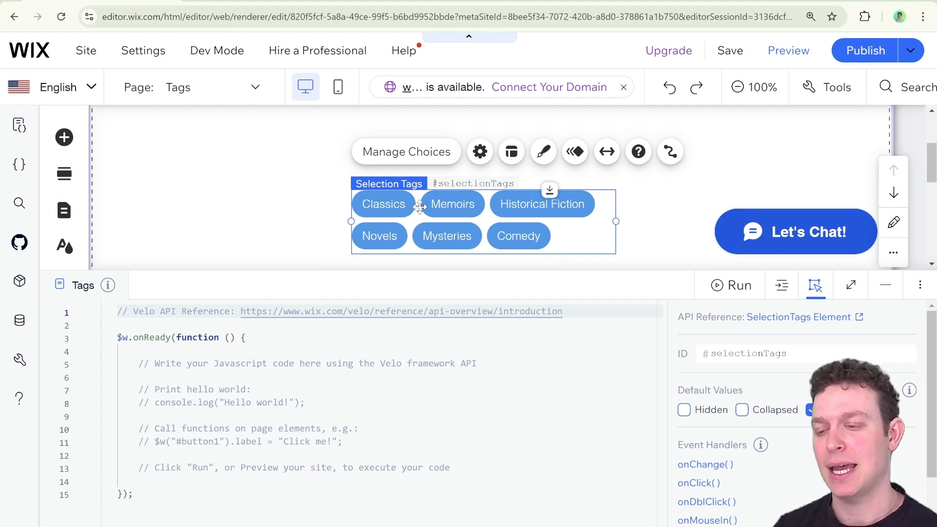
mouse_move(467, 214)
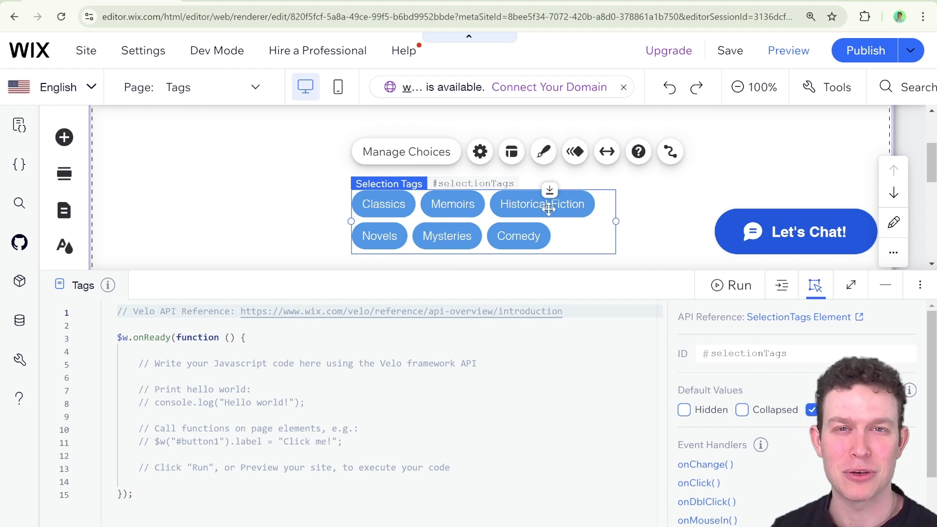
mouse_move(490, 211)
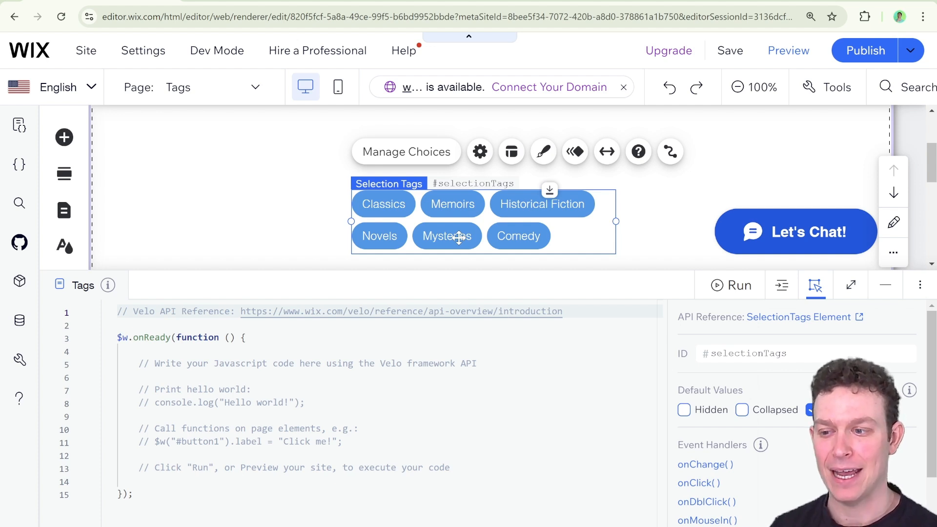
mouse_move(475, 283)
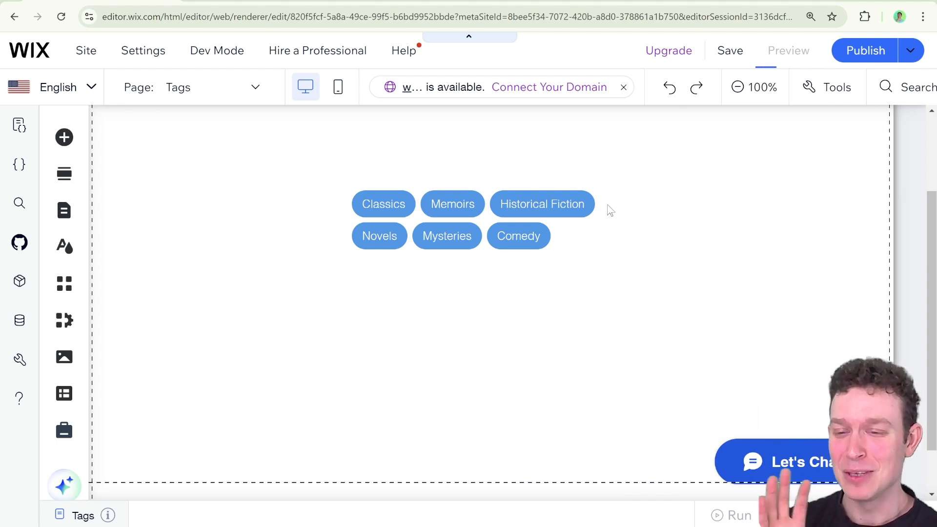
- Preview the page, toggle tags to confirm several can be selected together, then return to the editor
left_click(788, 50)
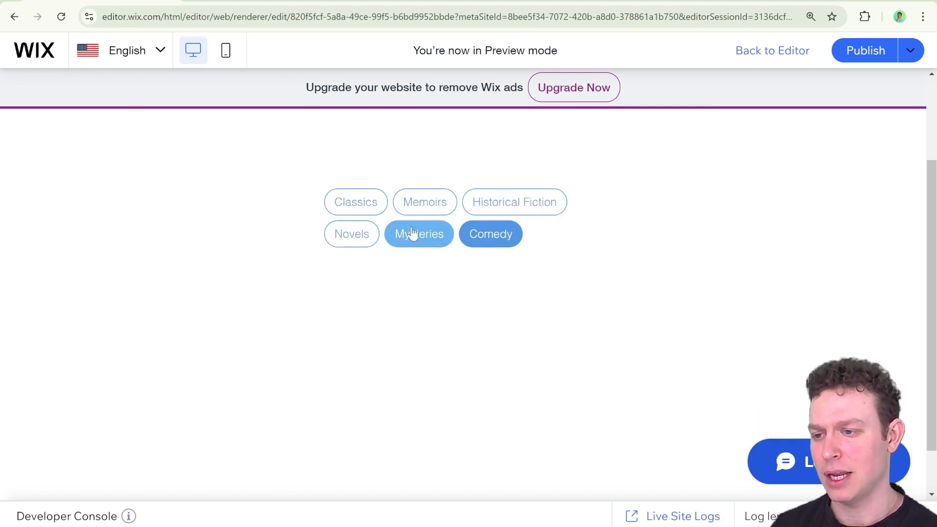
left_click(355, 202)
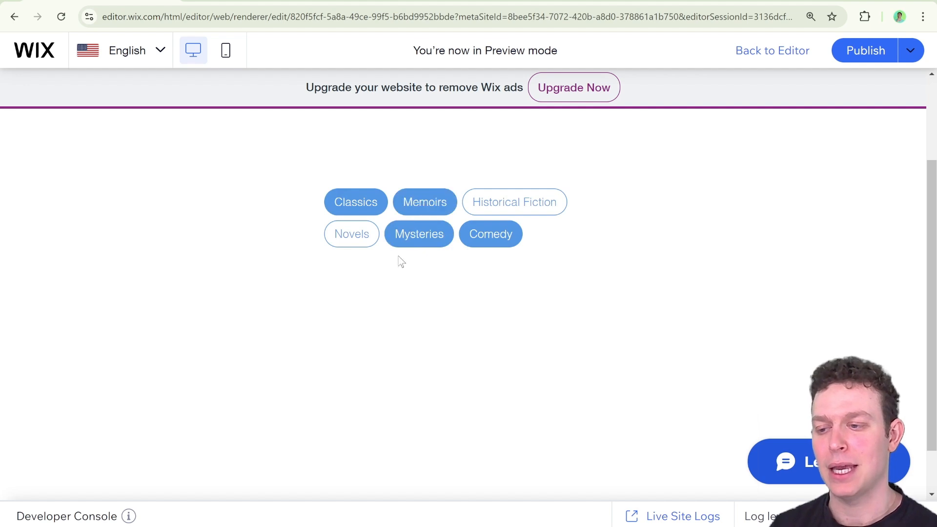
scroll("down", 3)
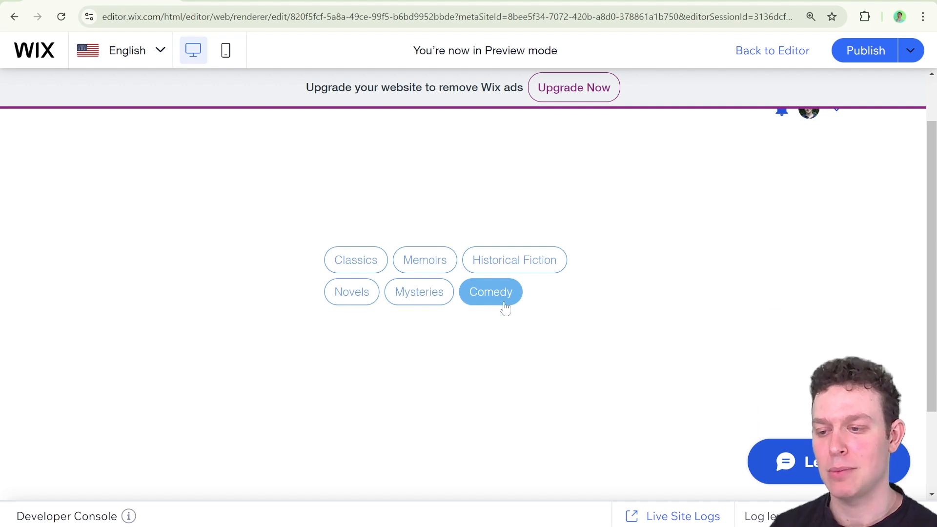
left_click(355, 259)
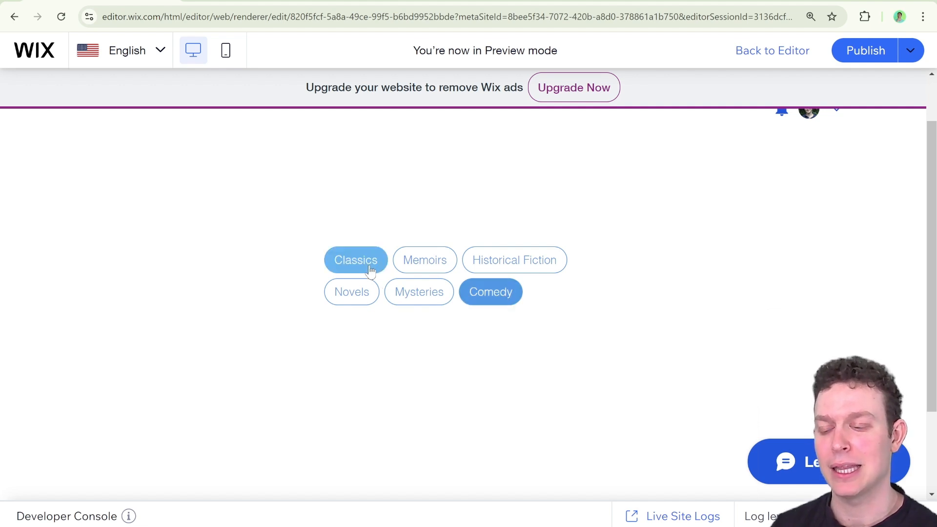
mouse_move(651, 254)
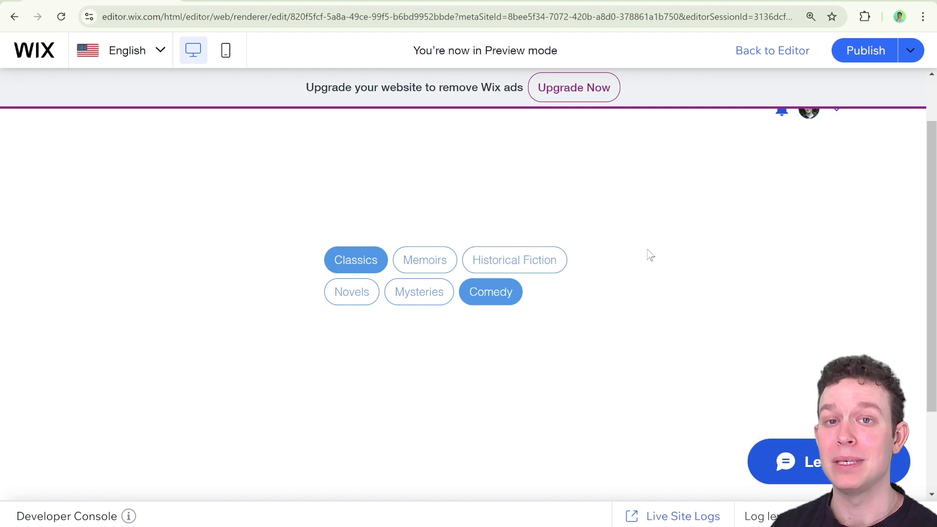
mouse_move(773, 50)
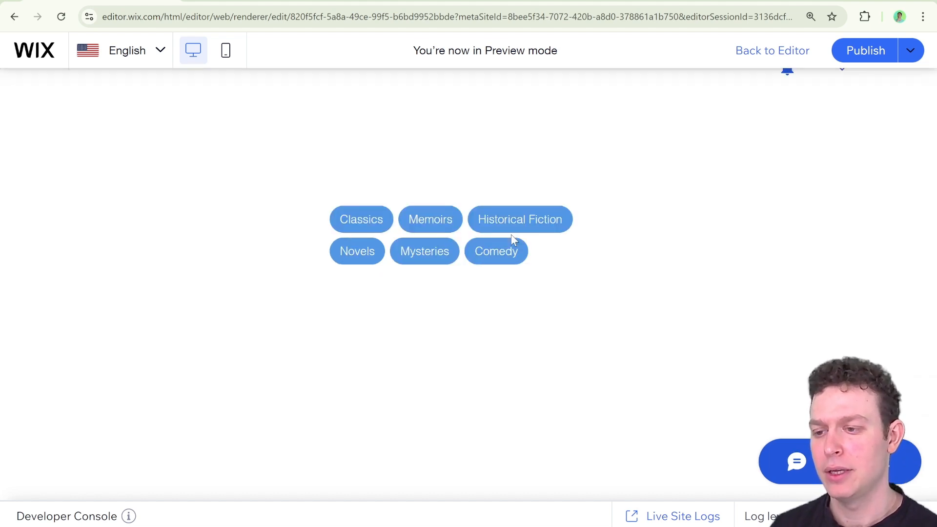
left_click(772, 50)
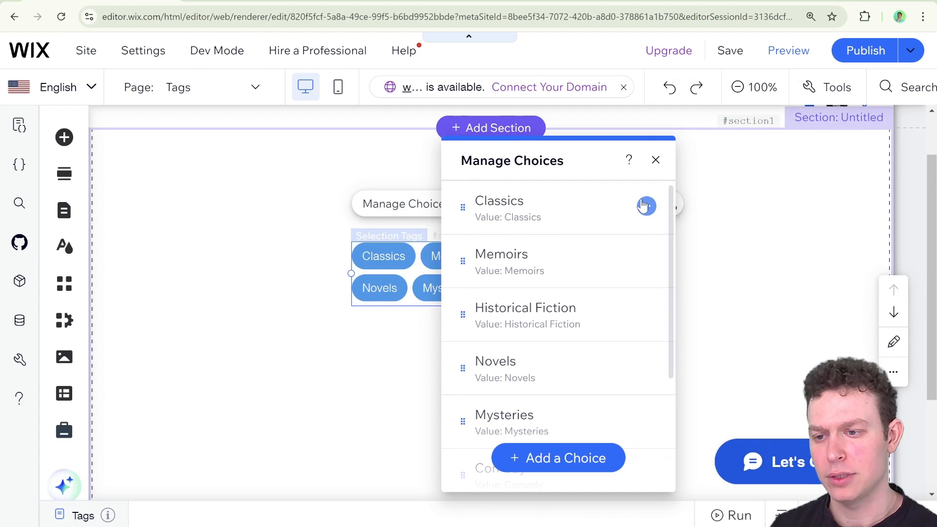
- Toggle Classics' Select by default off and back on in Manage Choices
left_click(647, 206)
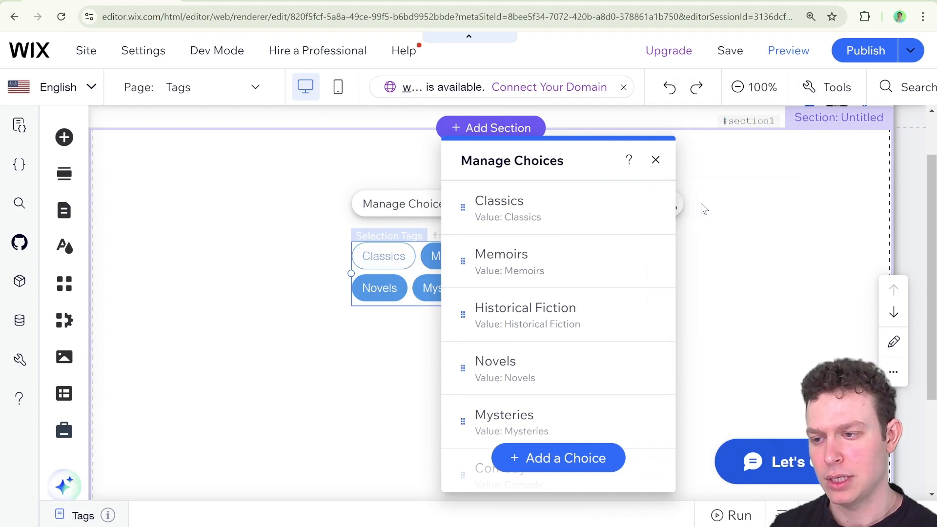
left_click(646, 206)
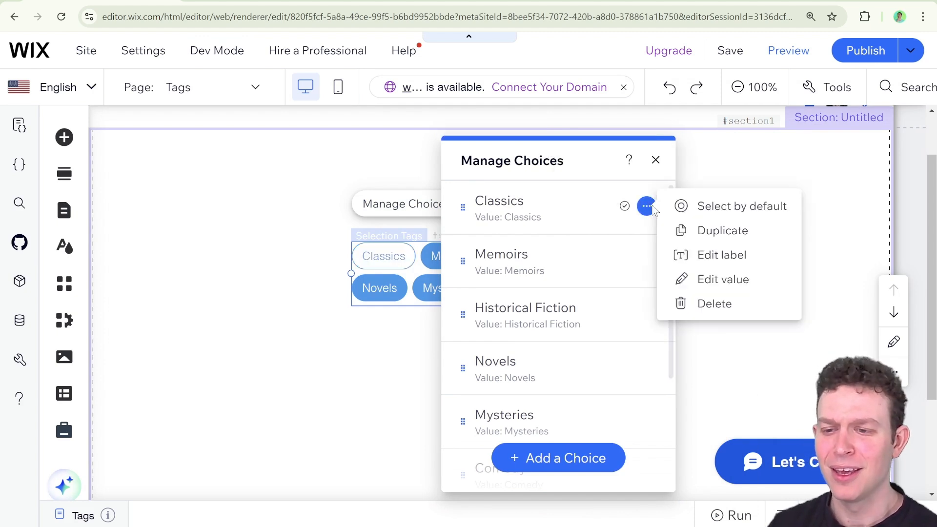
left_click(655, 159)
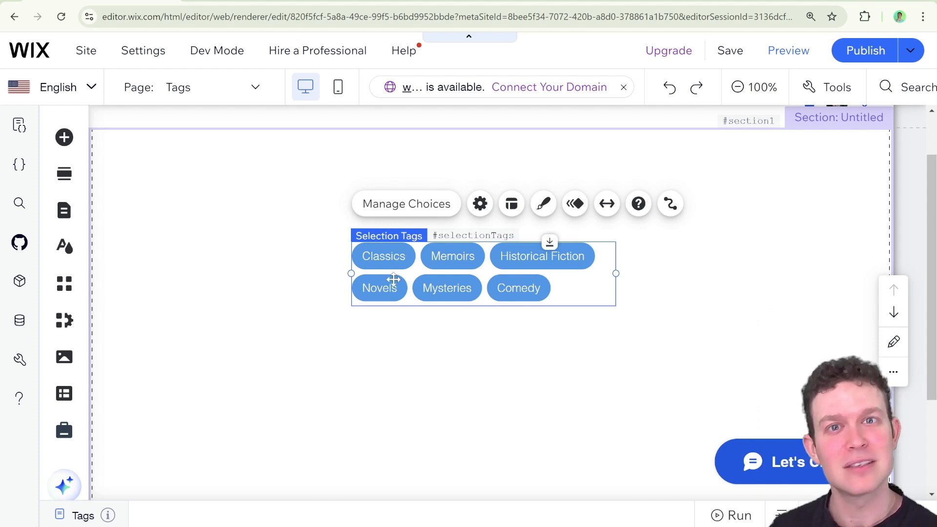
mouse_move(463, 334)
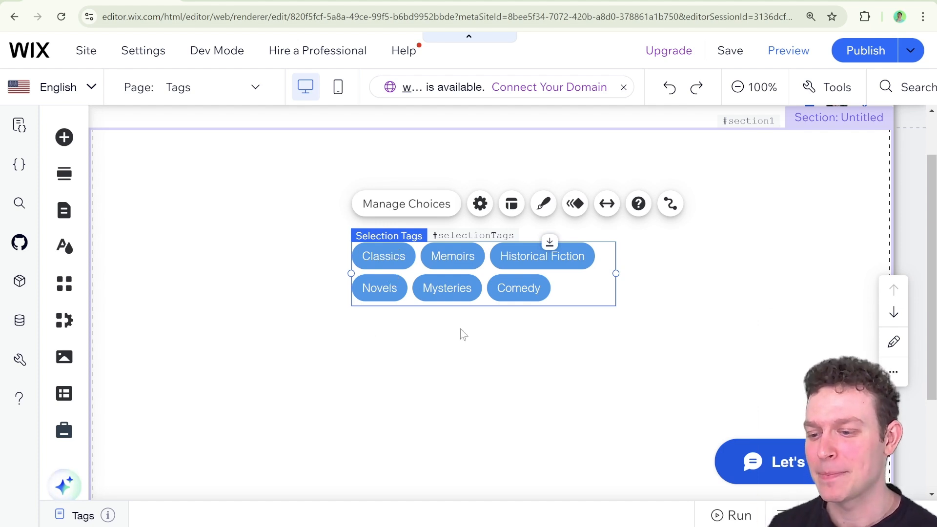
mouse_move(469, 349)
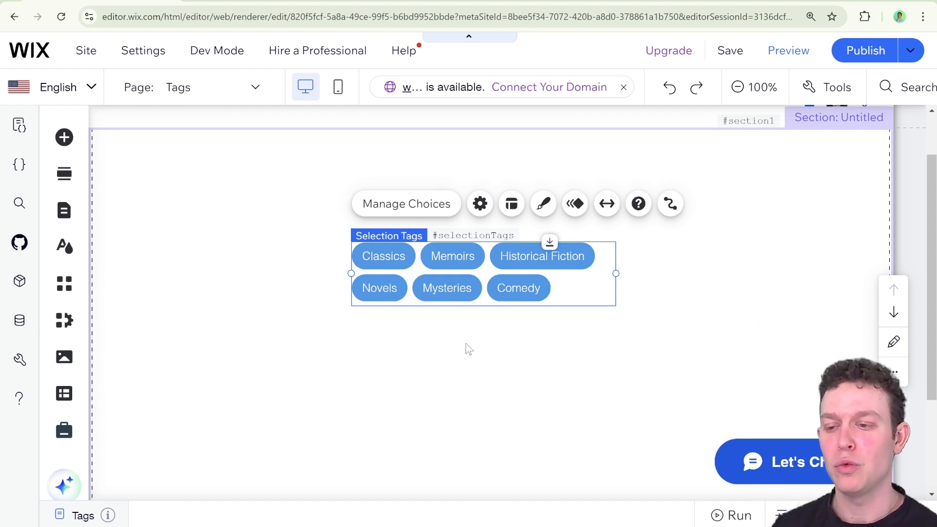
mouse_move(547, 253)
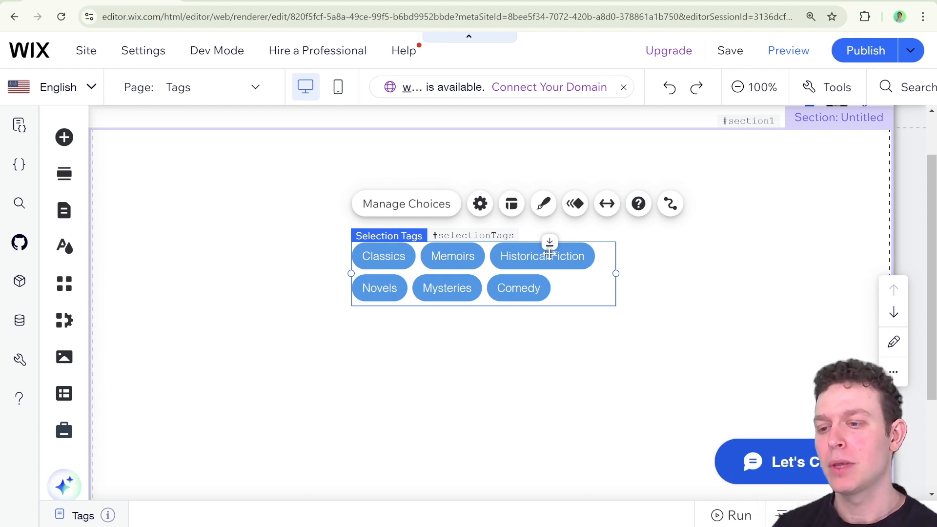
mouse_move(548, 242)
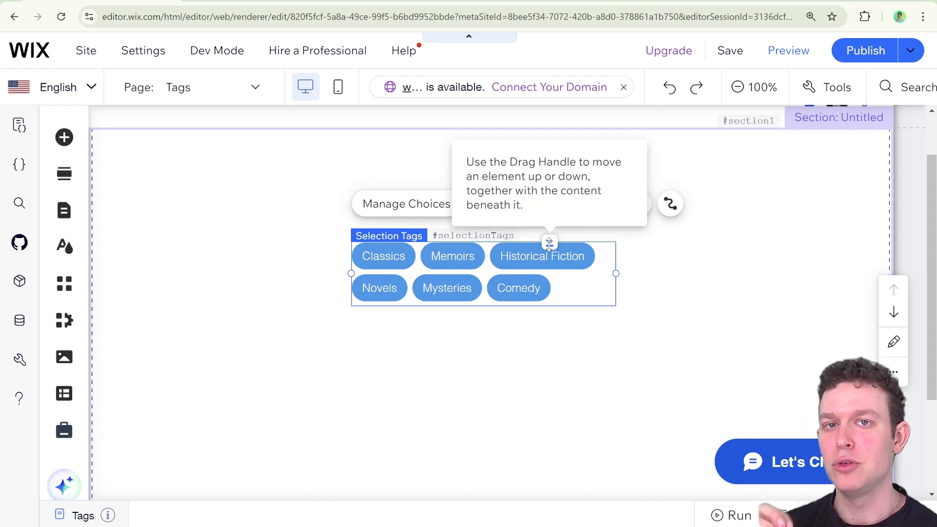
mouse_move(546, 376)
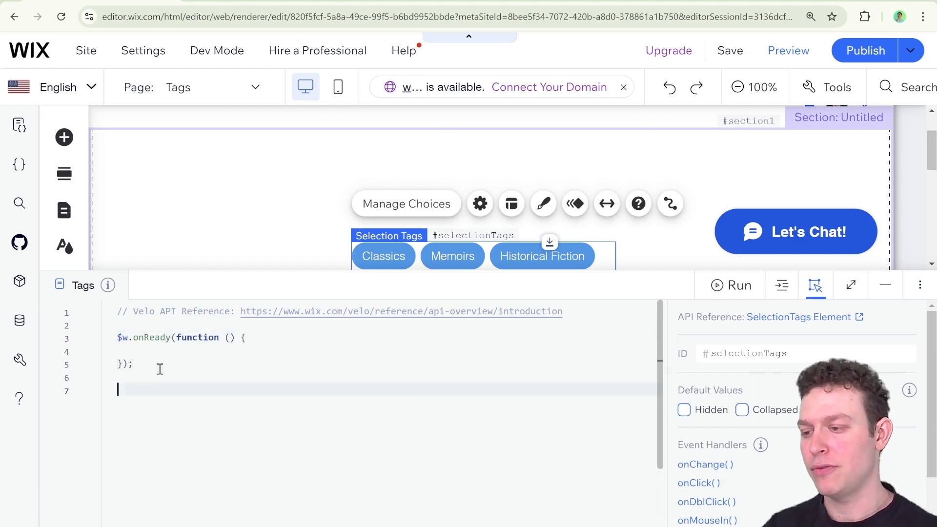
- Declare a handleSelectionTagsChange(event) function in the Tags page code
type("function name(params) {")
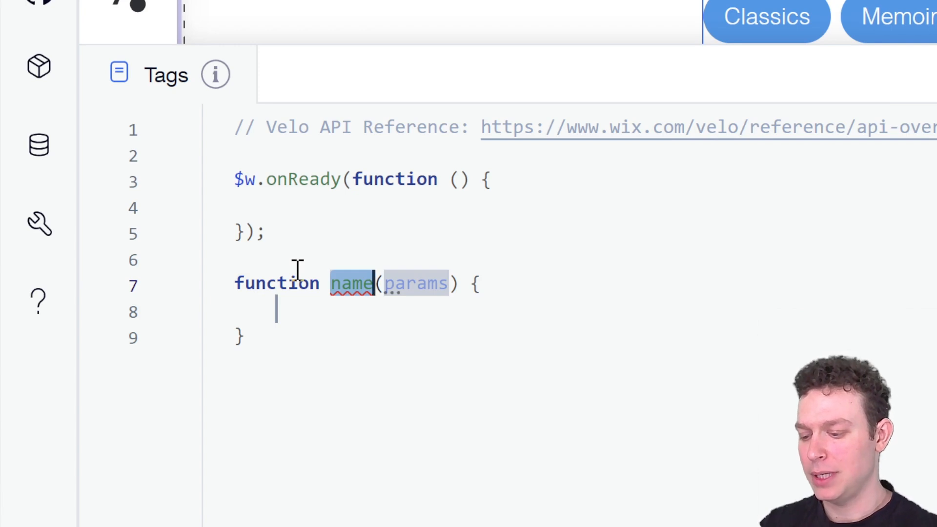
type("handleSel")
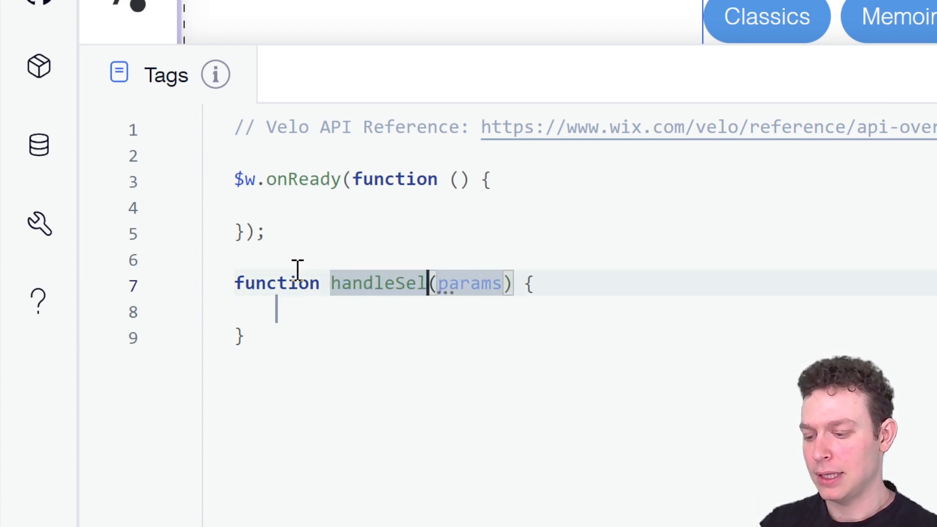
type("ectionTag")
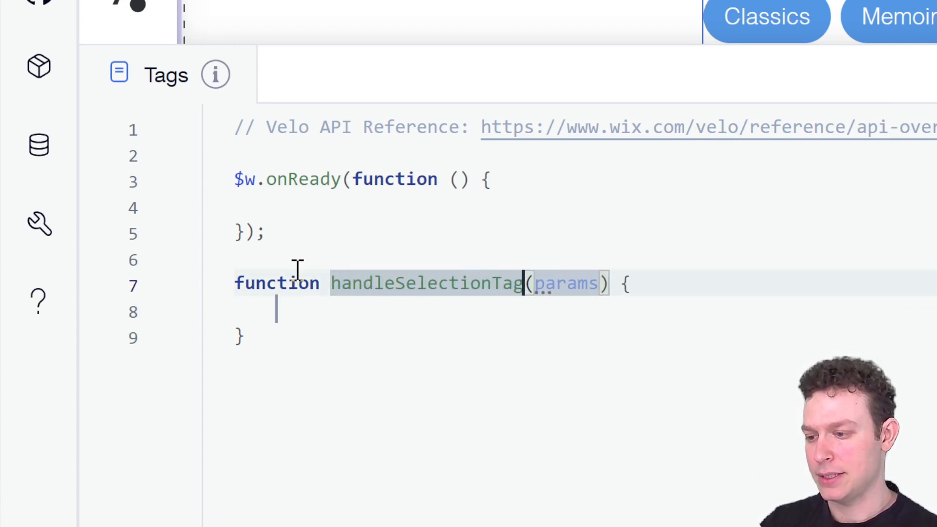
type("sChange")
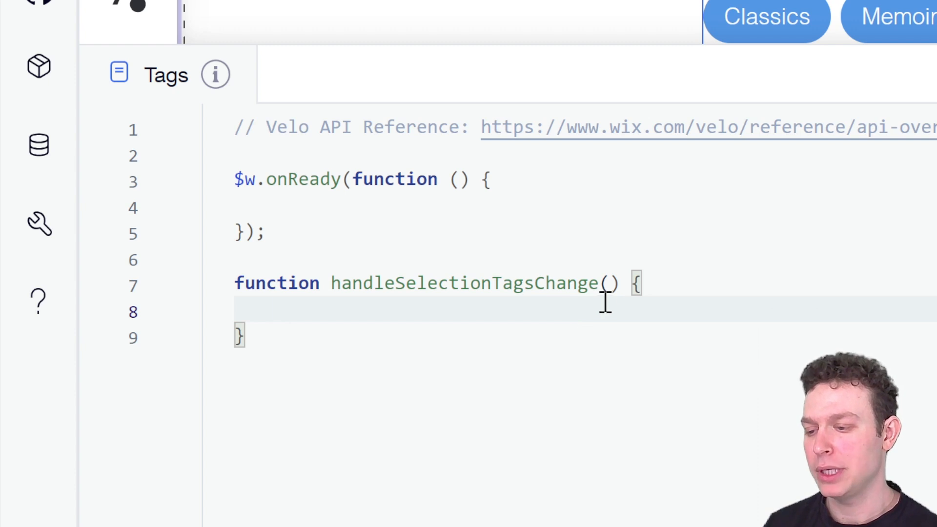
type("eve")
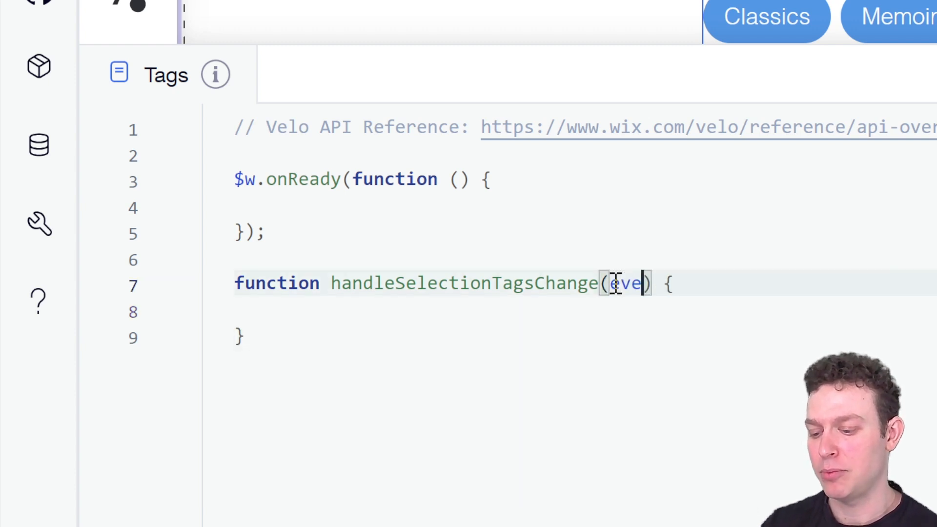
type("nt")
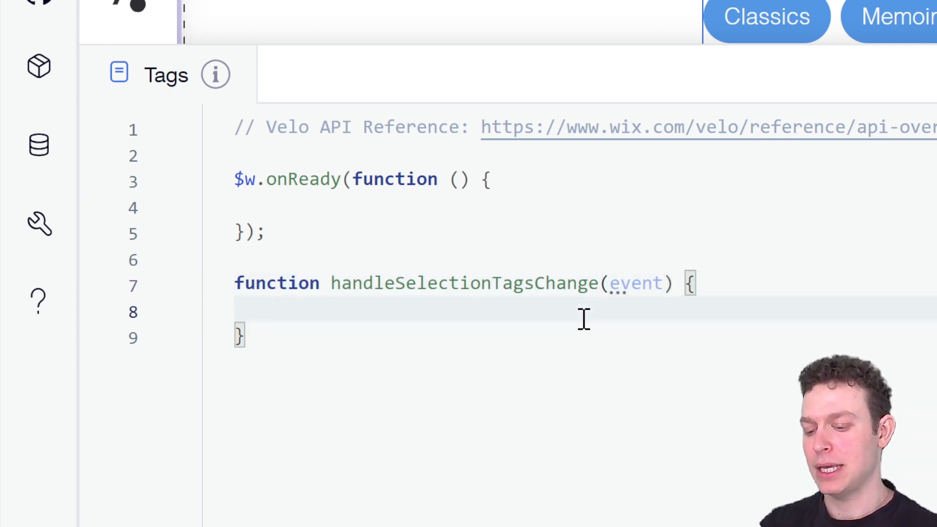
- Store event.target.value in a const named tags inside the handler
type("const va")
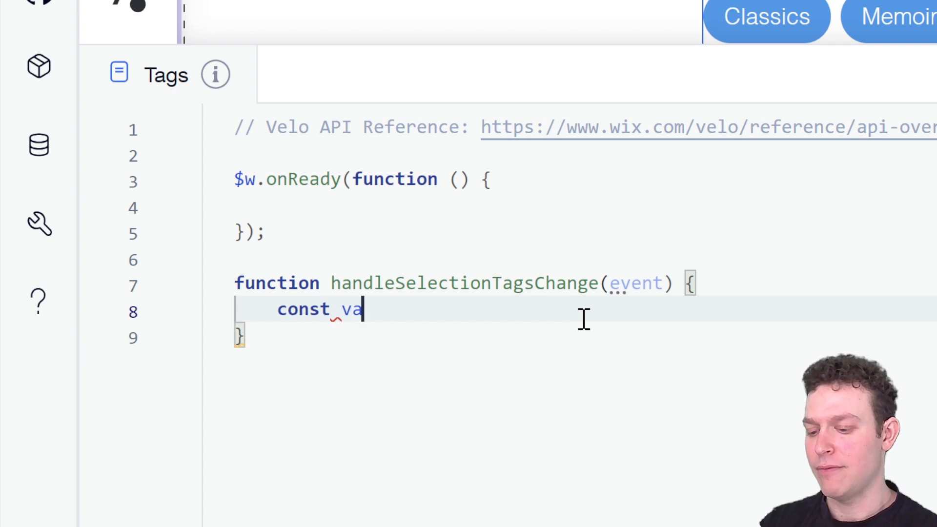
type("lue =")
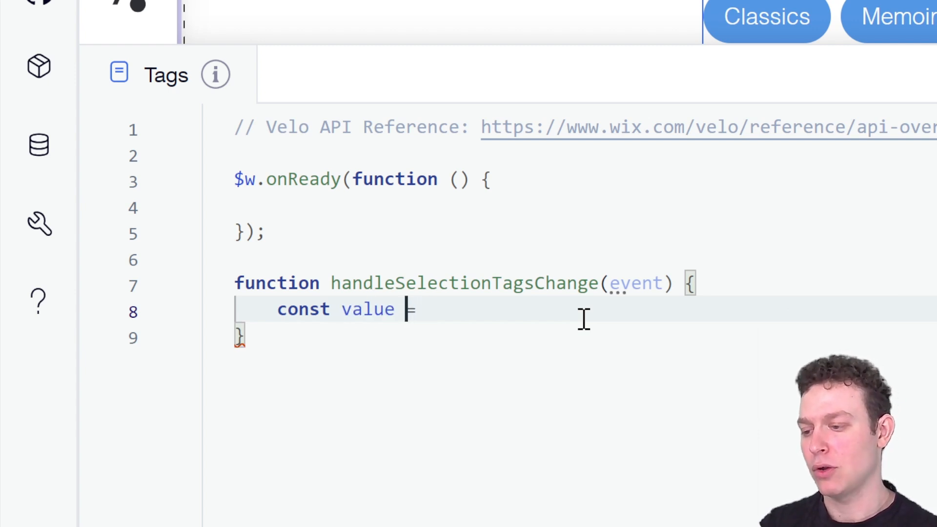
type("tags")
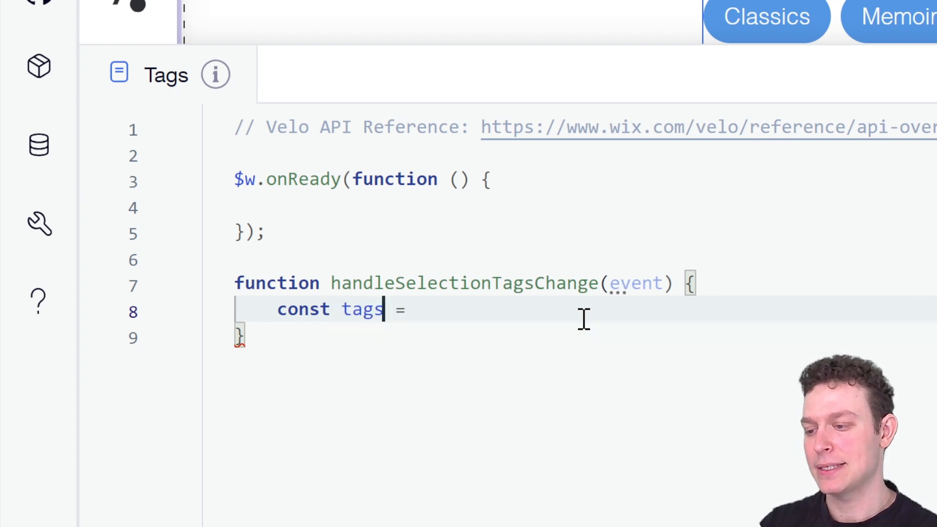
type("e")
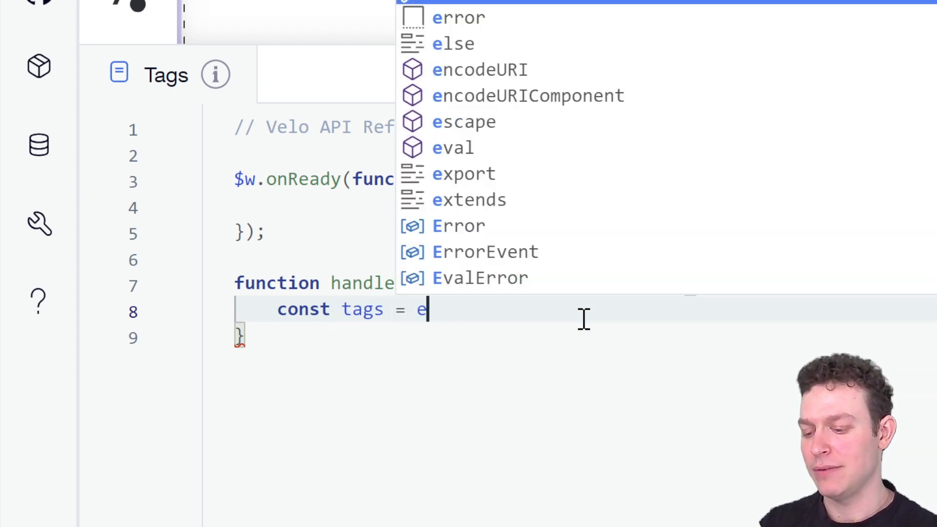
type("vent.ta")
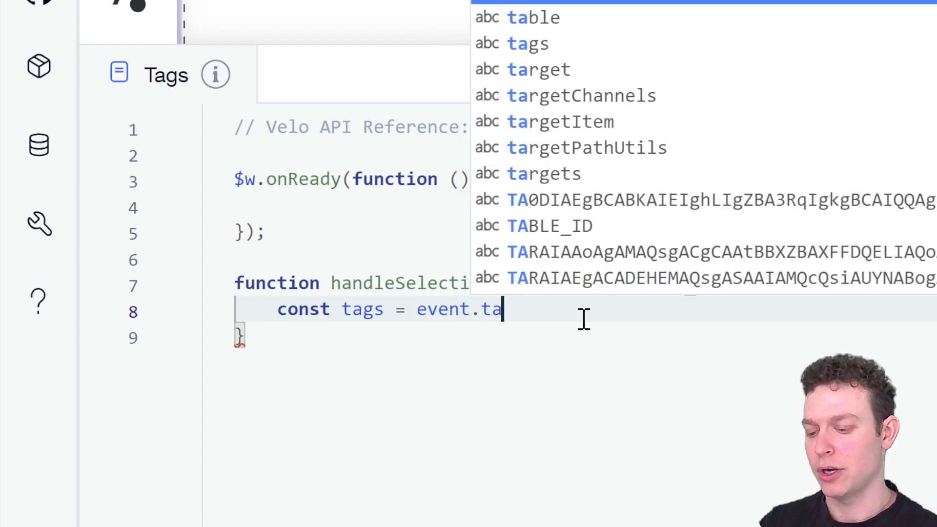
type("rget.value;")
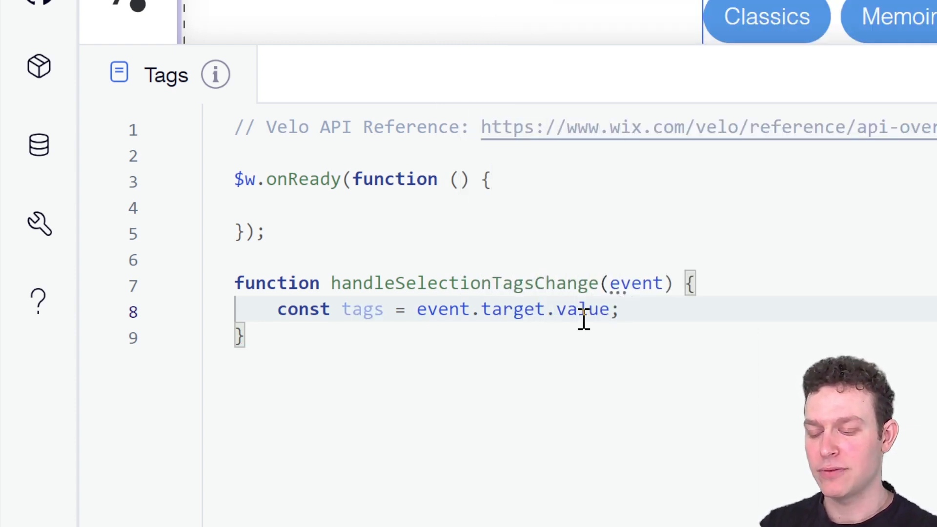
- Add a comment noting $w("#selectionTags").value as the equivalent
type("//")
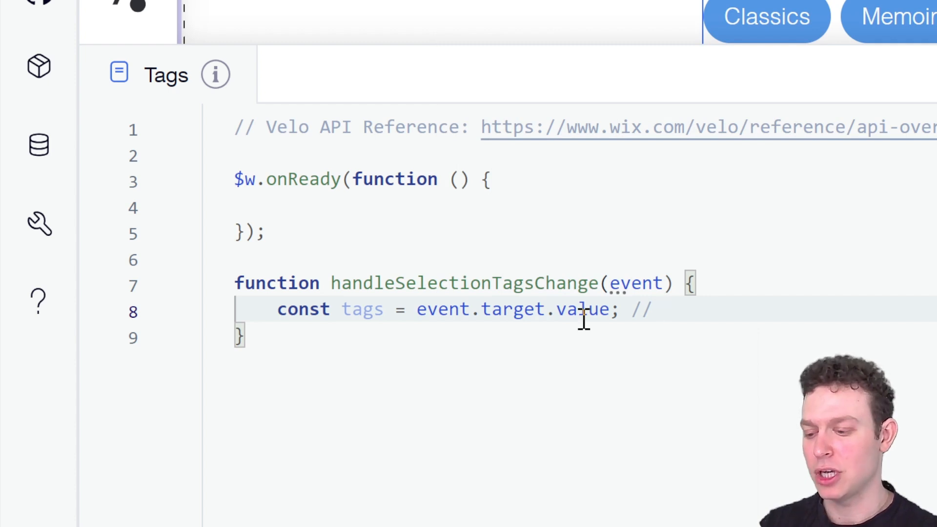
type("$w(")
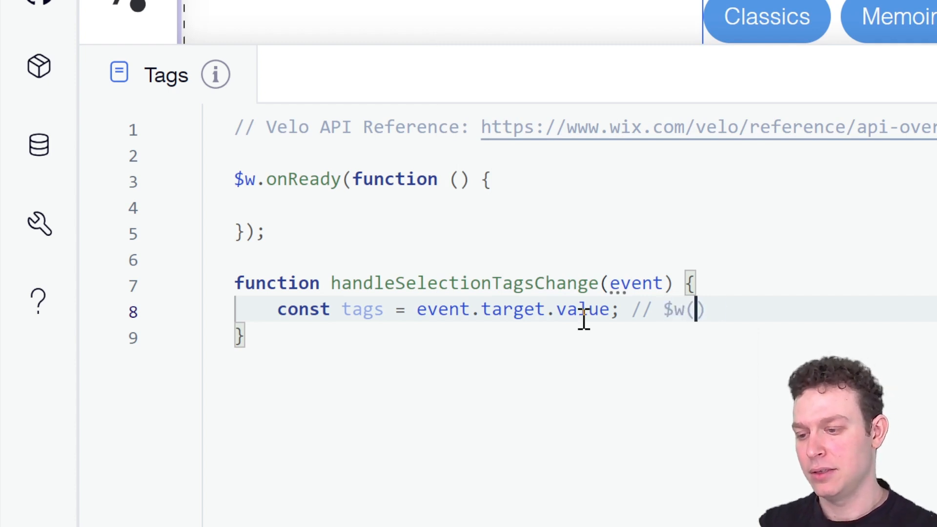
type("\"#se\"")
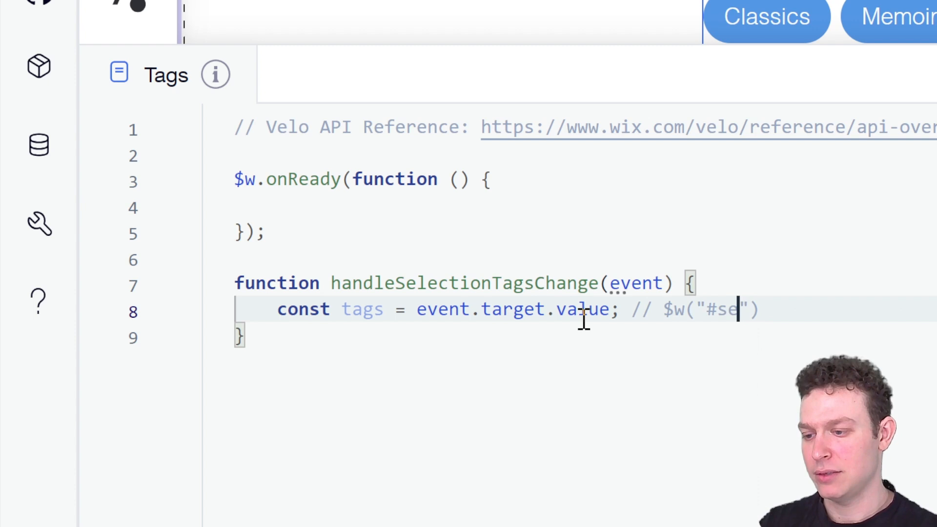
type("lectionT")
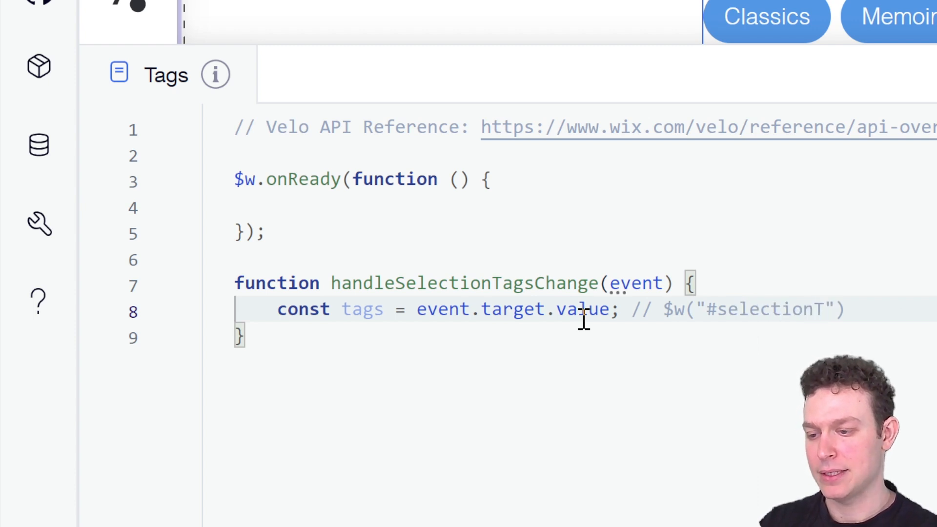
type("ags\").va")
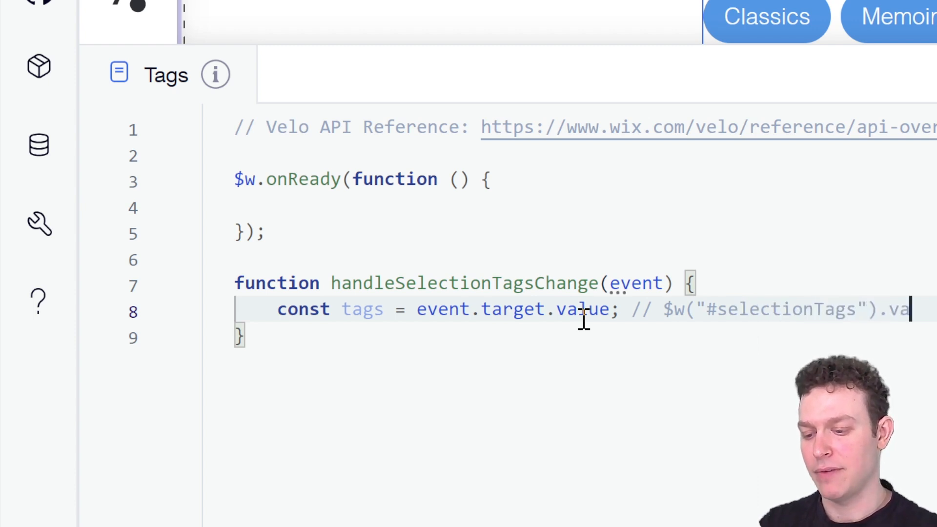
double_click(442, 310)
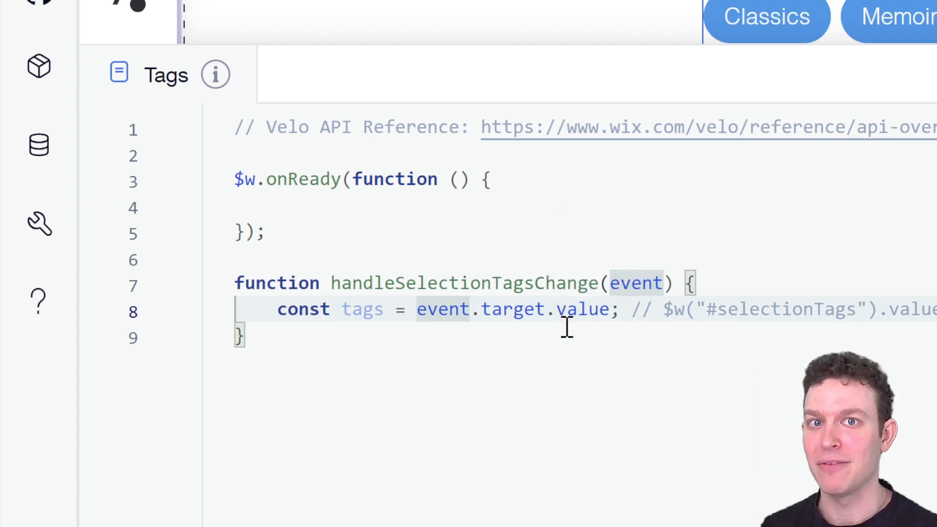
mouse_move(756, 324)
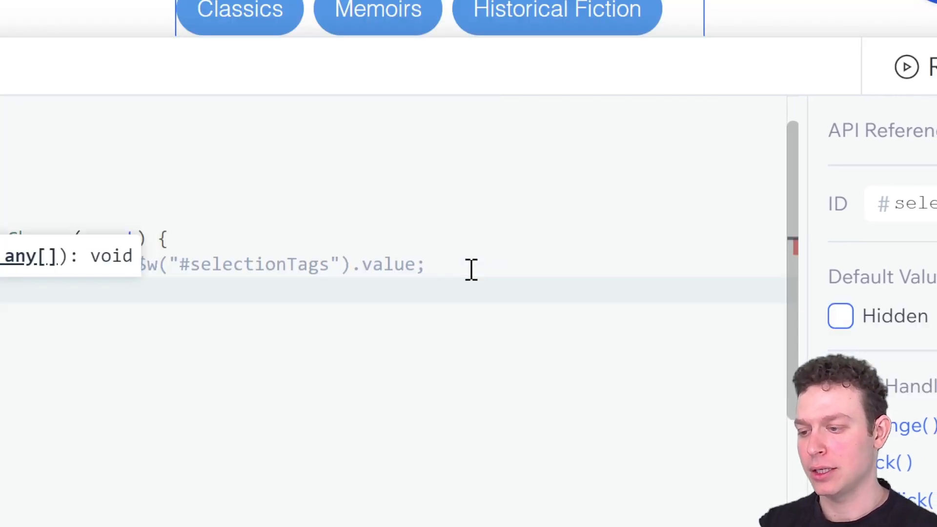
- Log tags and wire $w("#selectionTags").onChange to handleSelectionTagsChange in onReady
type("tags")
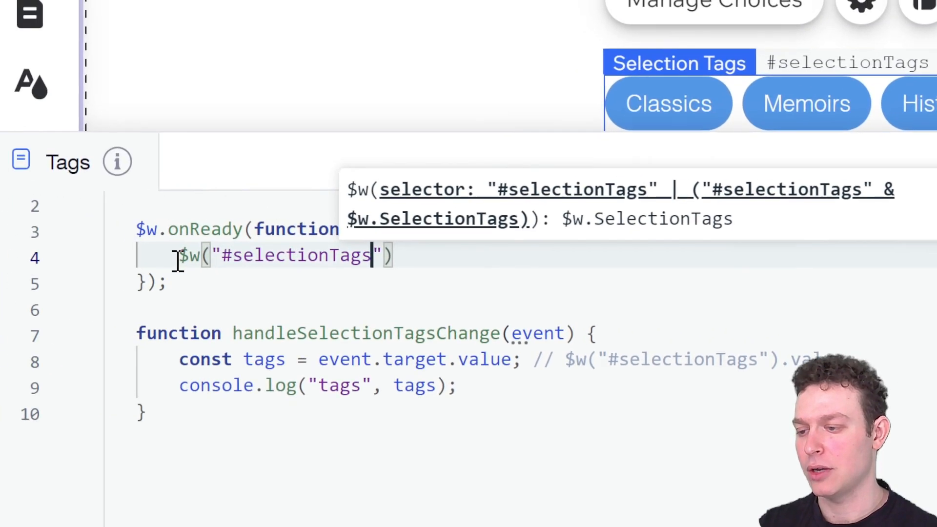
type(".o")
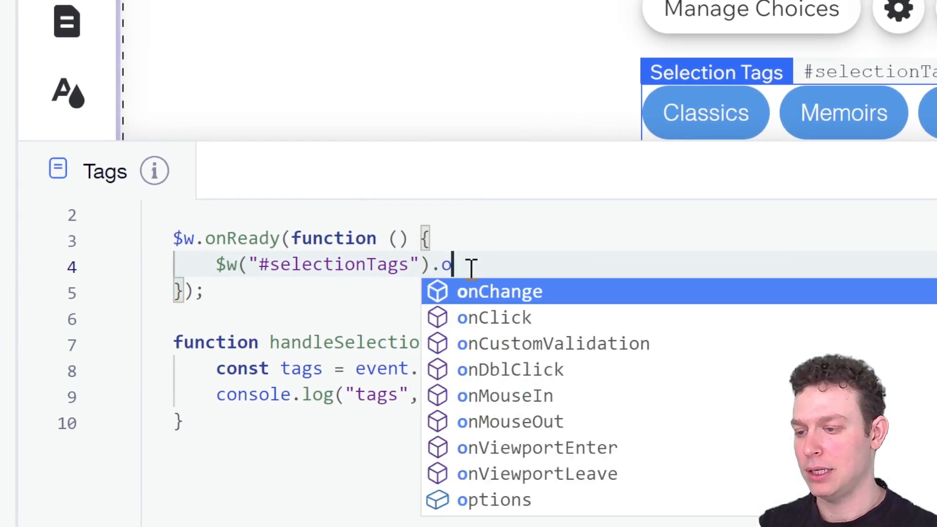
left_click(499, 292)
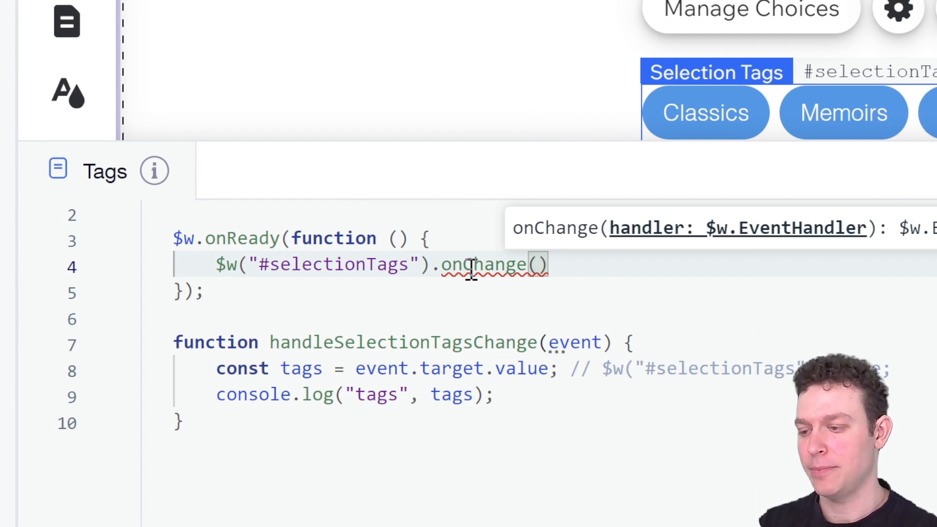
type("handleSelectionTagsChange")
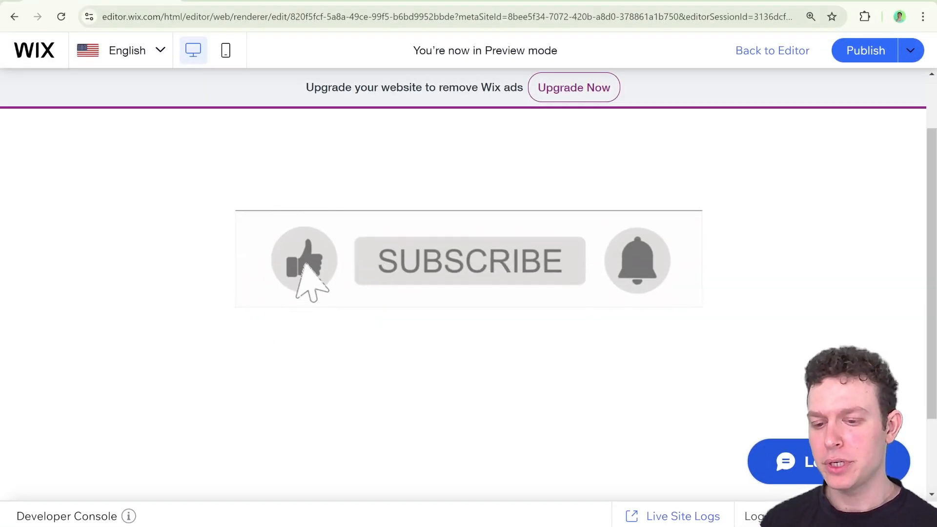
- Expand the Developer Console in the preview
left_click(470, 260)
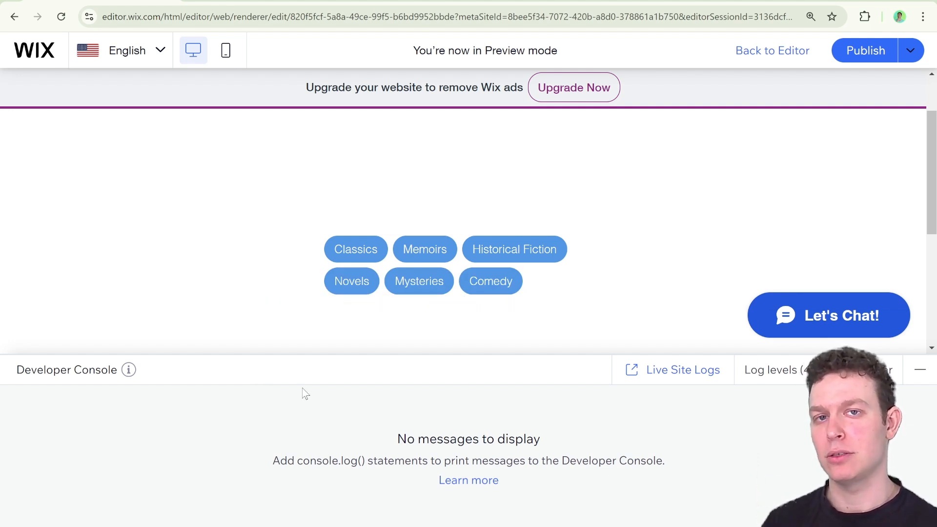
mouse_move(327, 393)
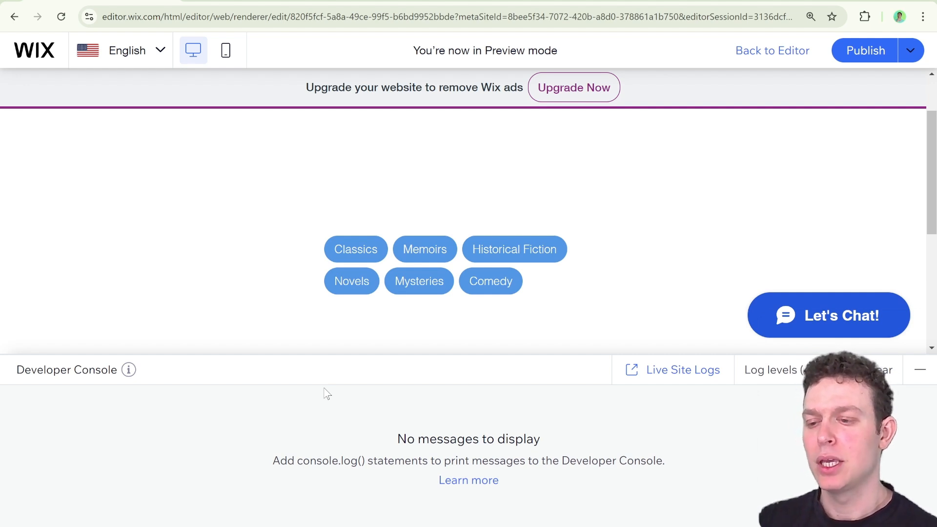
mouse_move(355, 249)
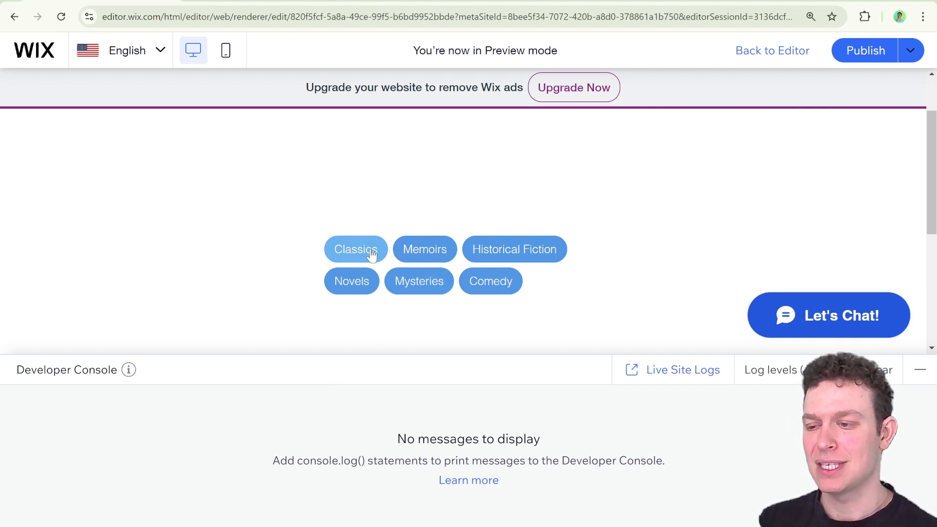
- Select Classics and Mysteries and inspect the logged tag arrays in the Developer Console
left_click(355, 249)
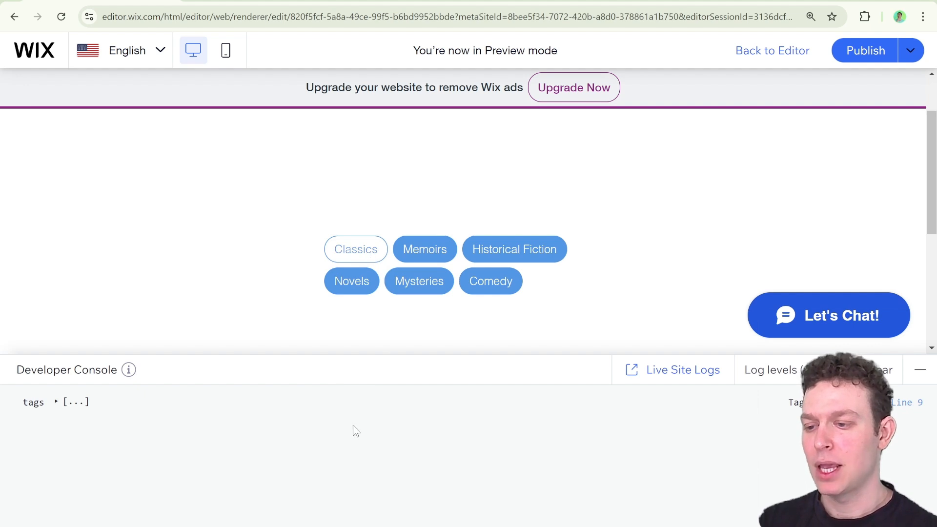
mouse_move(51, 422)
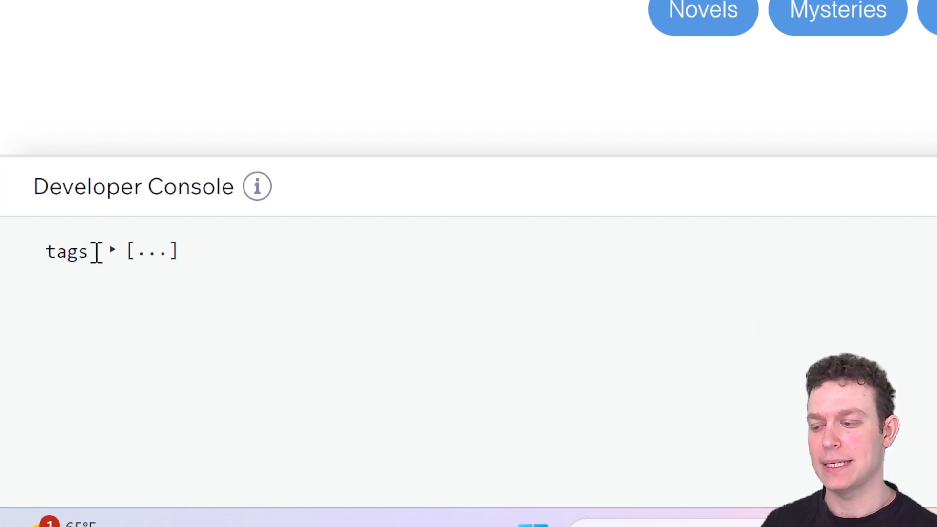
left_click(111, 251)
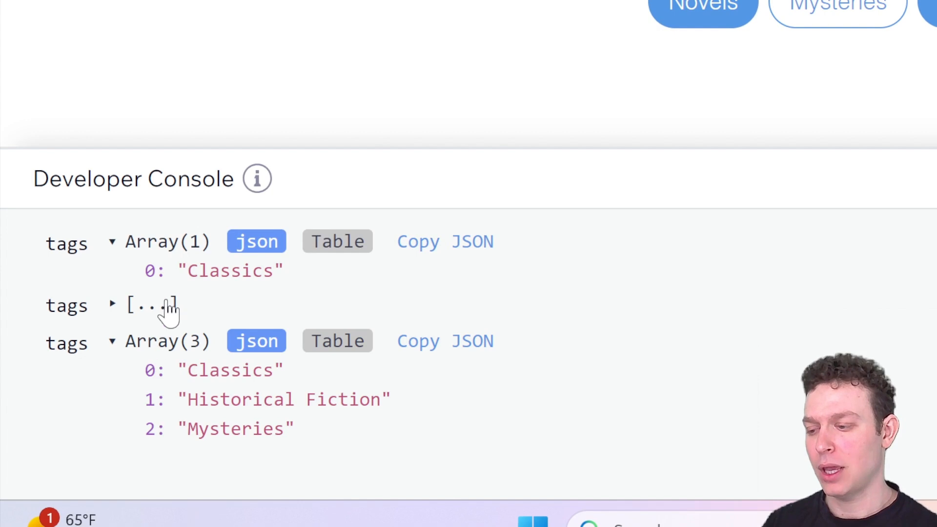
left_click(112, 306)
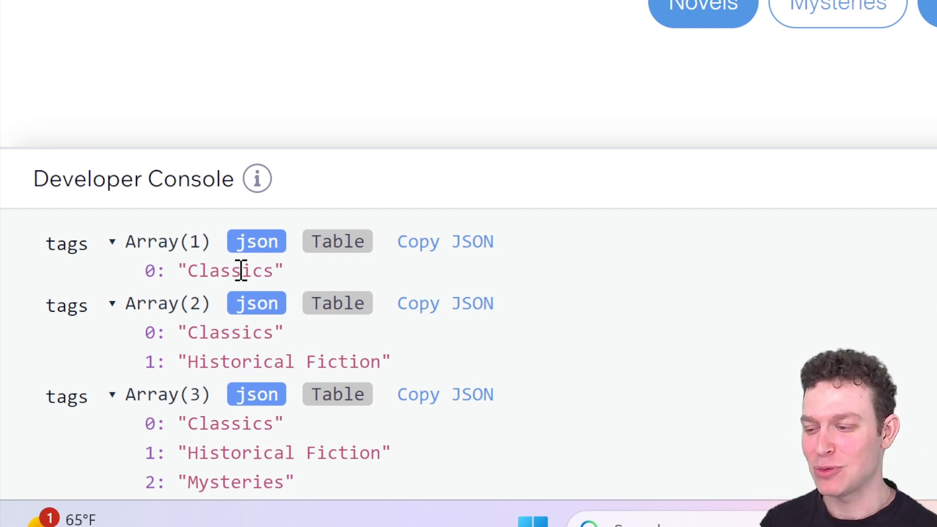
mouse_move(293, 352)
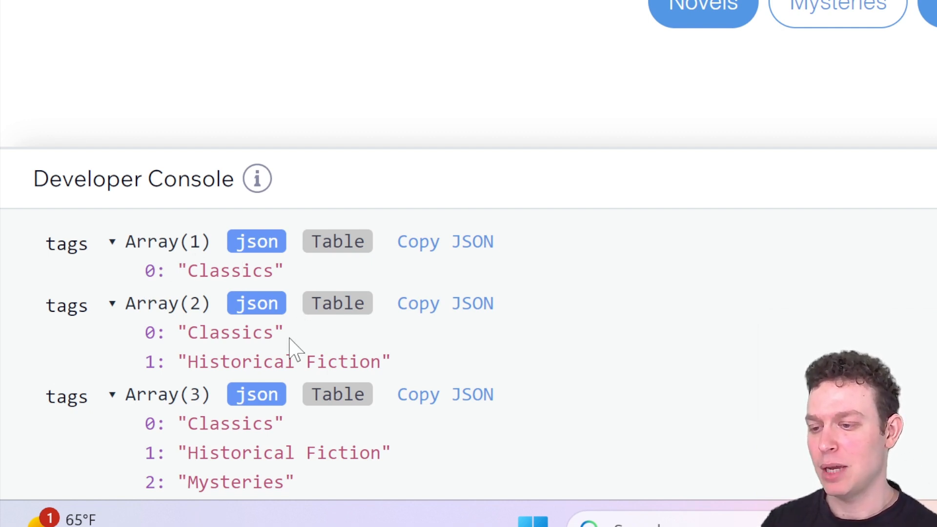
mouse_move(190, 335)
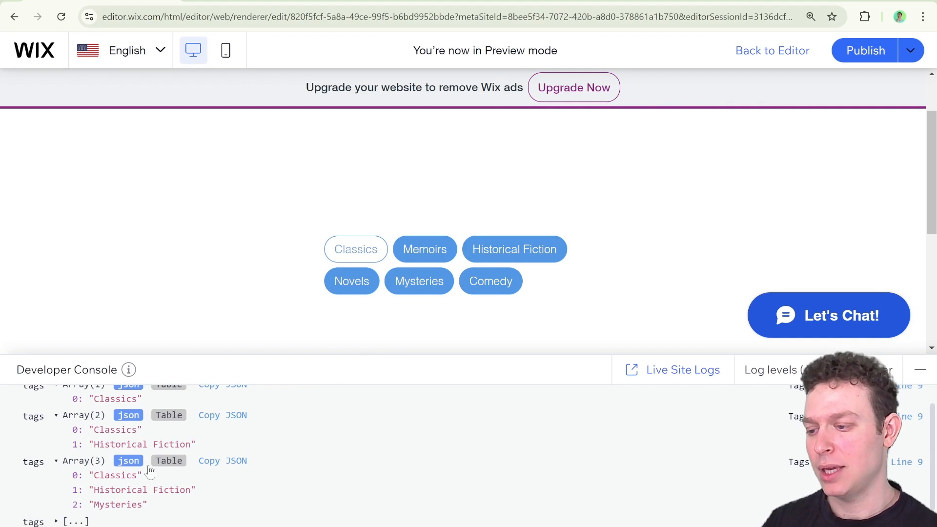
scroll("down", 3)
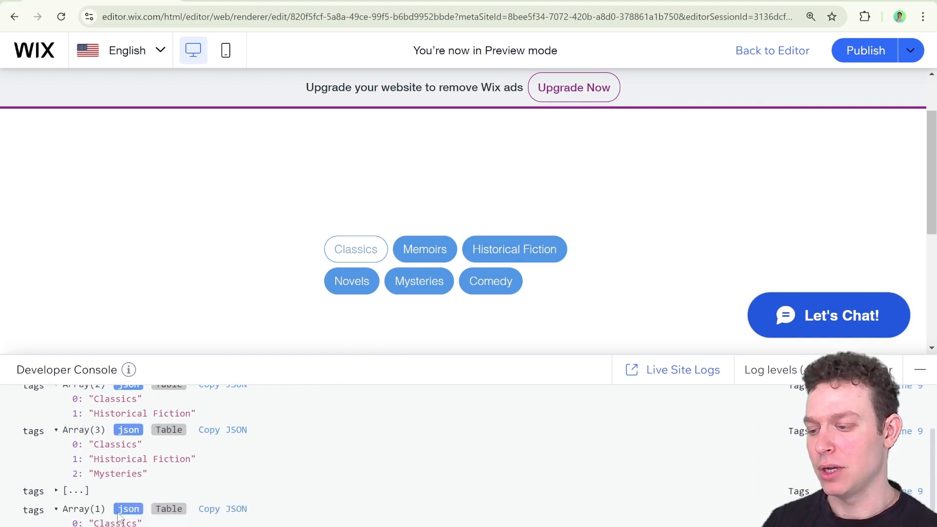
double_click(116, 522)
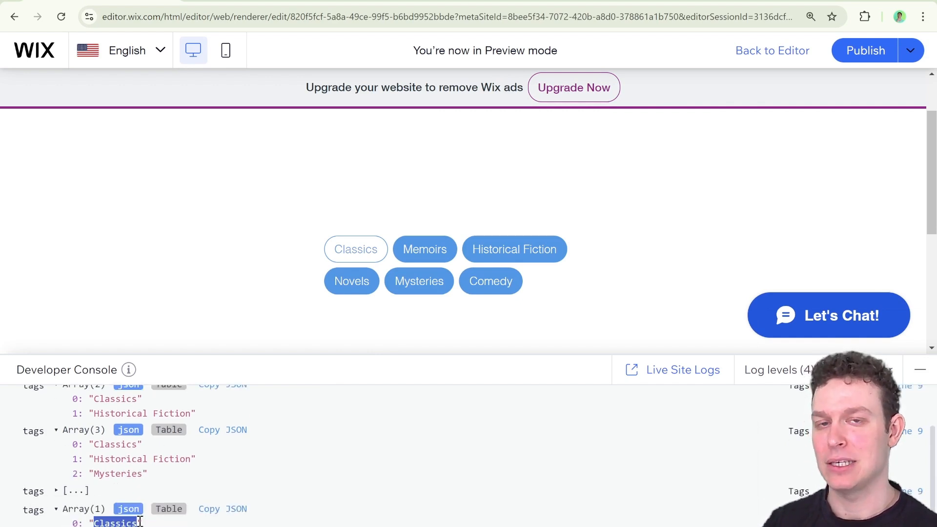
mouse_move(164, 492)
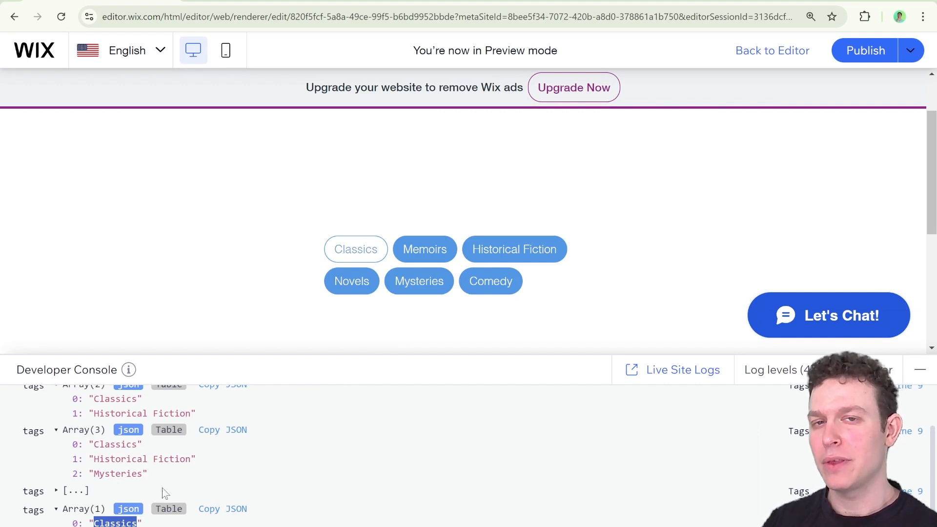
mouse_move(198, 482)
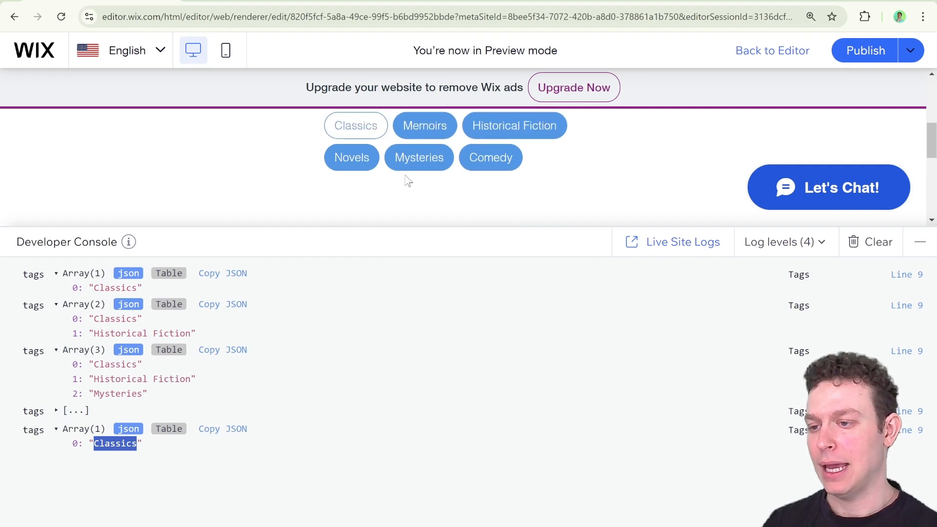
left_click(419, 157)
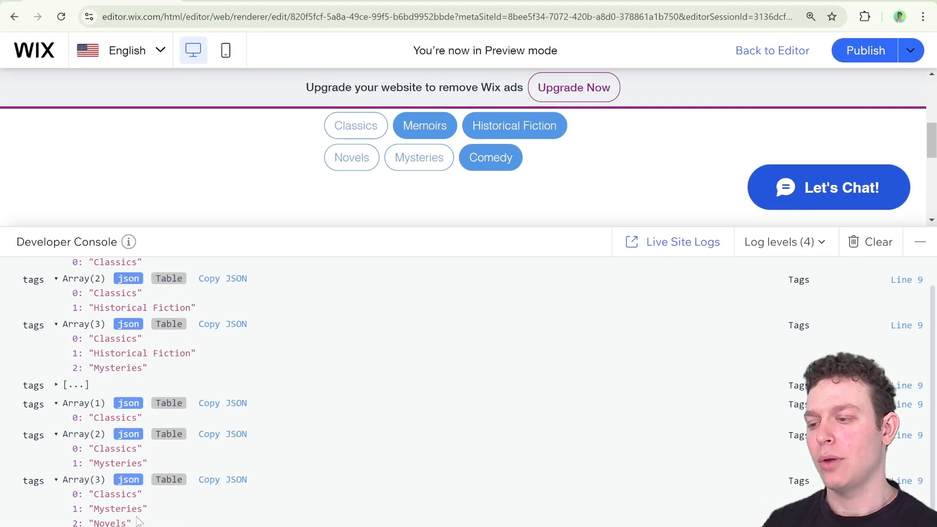
mouse_move(232, 449)
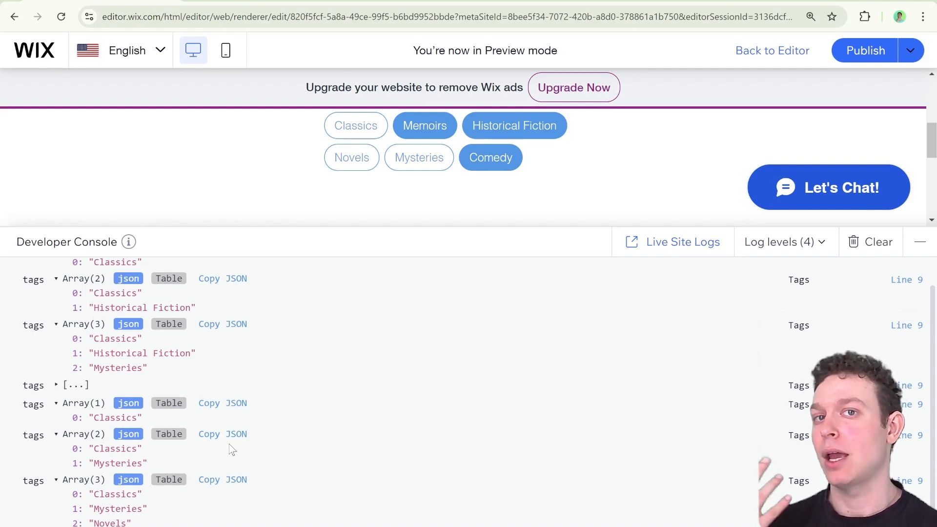
- Leave the preview and return to the Tags page code
left_click(772, 50)
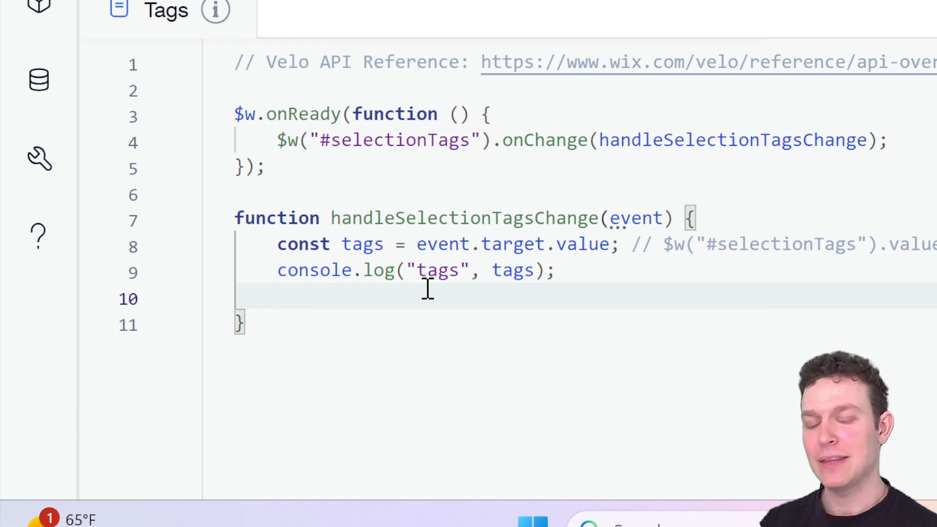
- Add const newestSelection = tags[tags.length - 1]; to the tag change handler
type("const last")
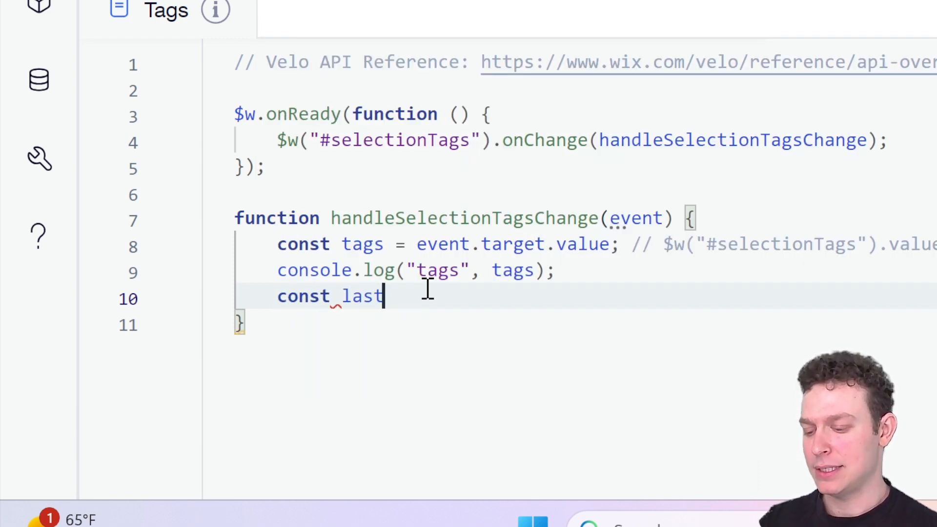
type("newwe")
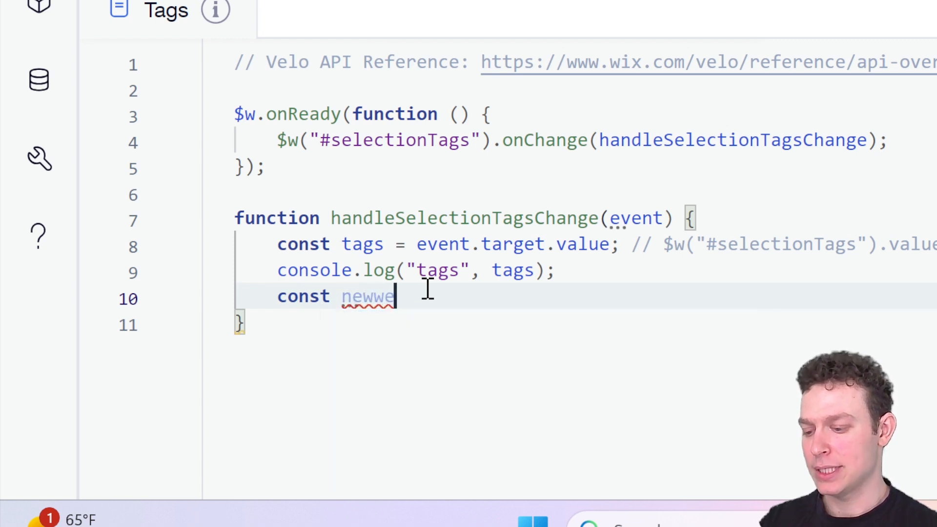
key("Backspace")
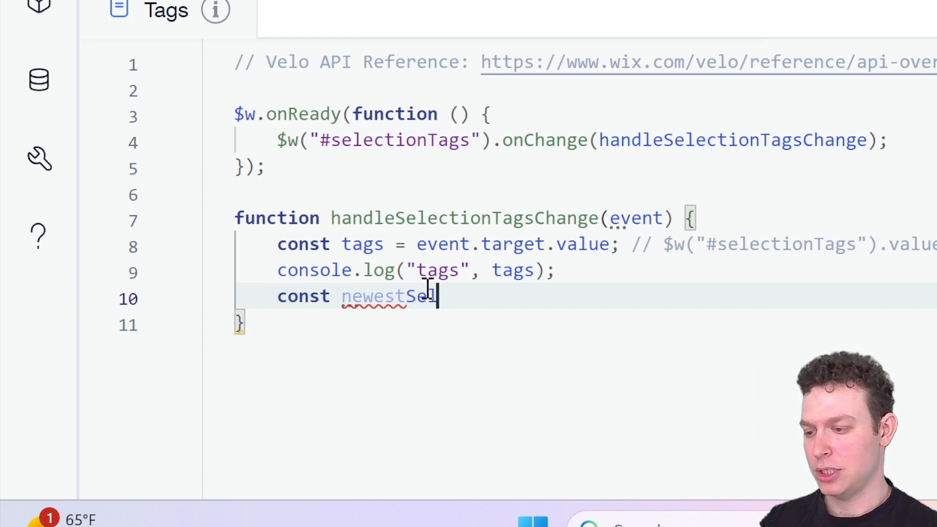
type("lection =")
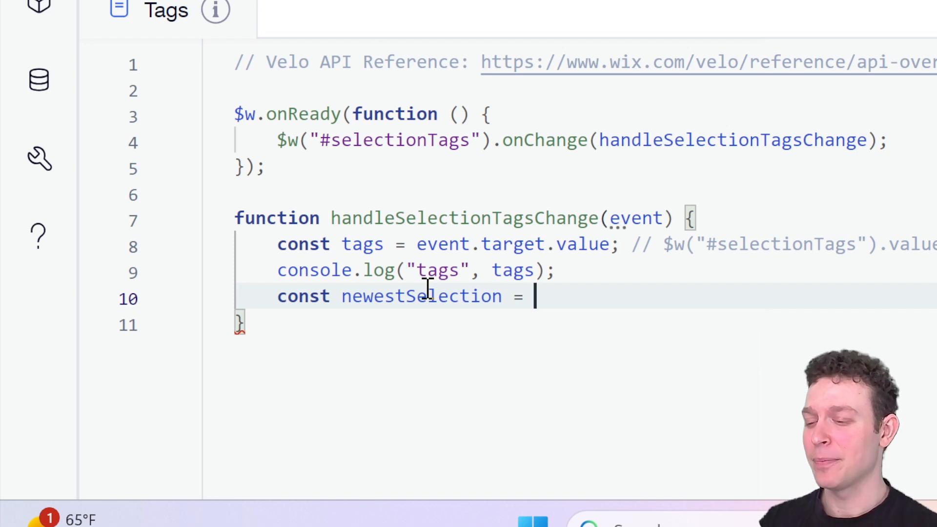
type("t")
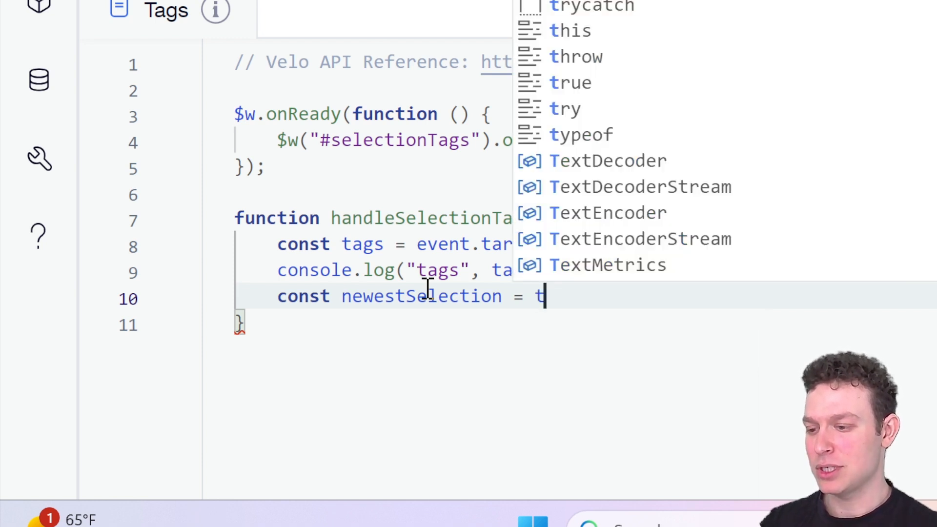
type("ags")
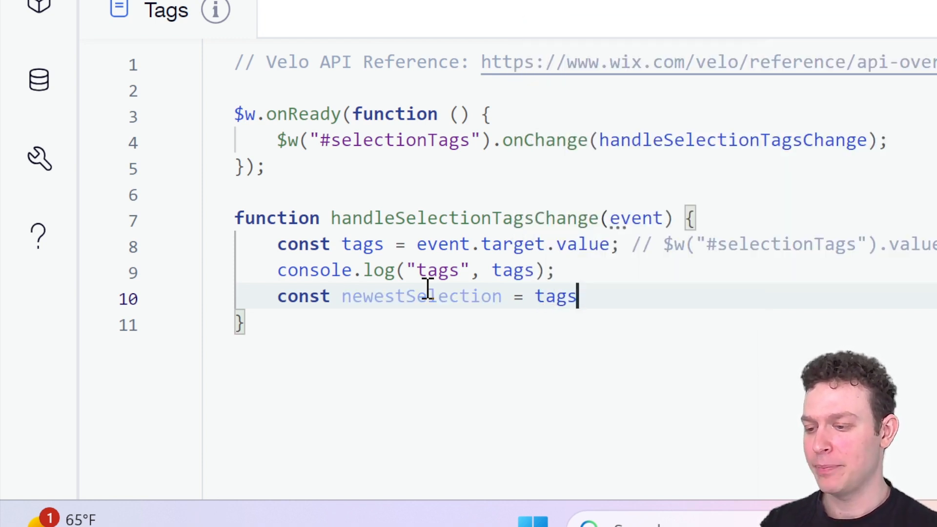
type("[]")
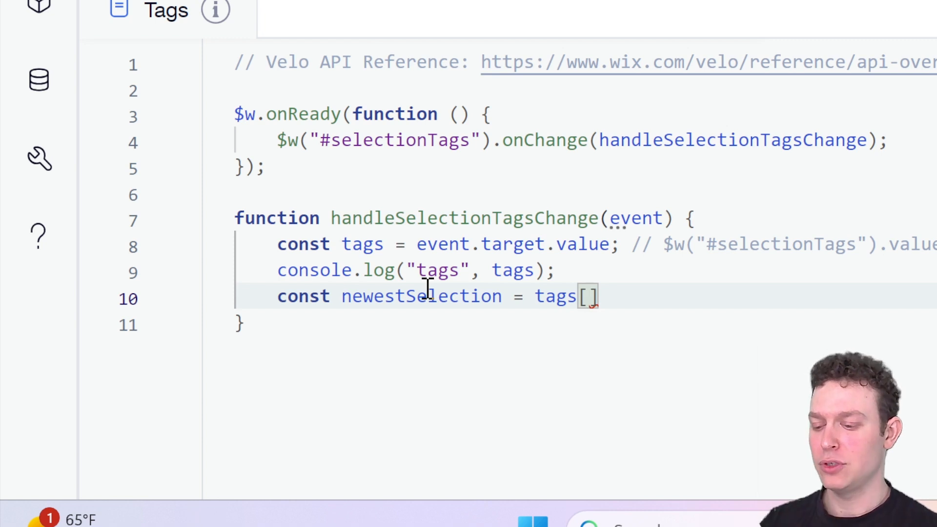
type("tags")
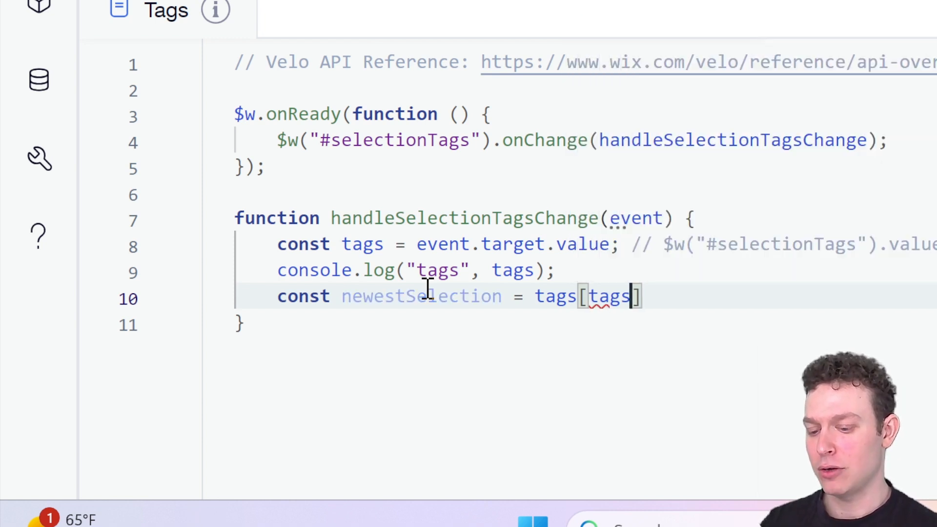
type(".length -")
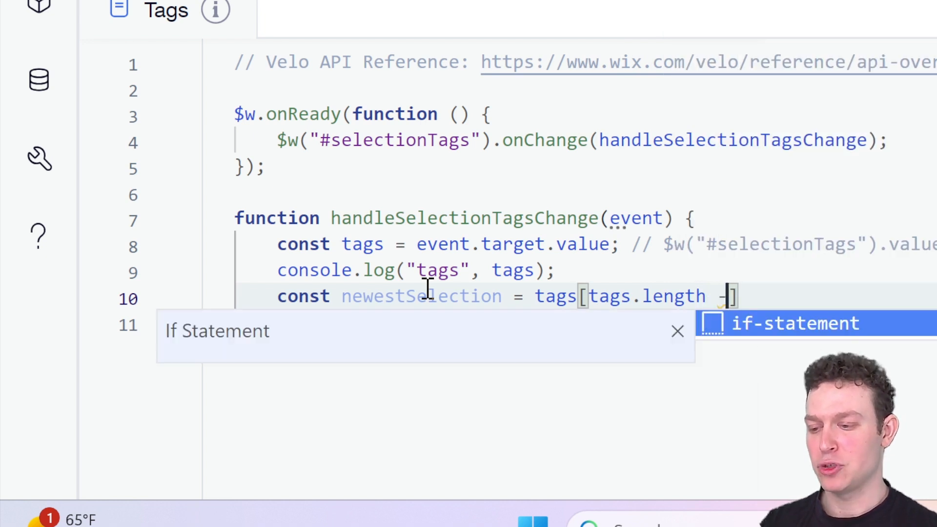
type("1")
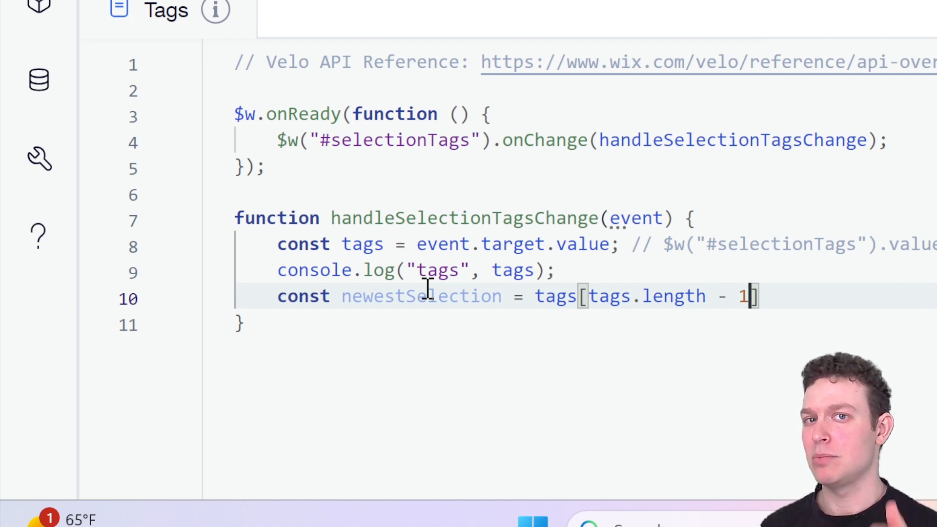
mouse_move(687, 297)
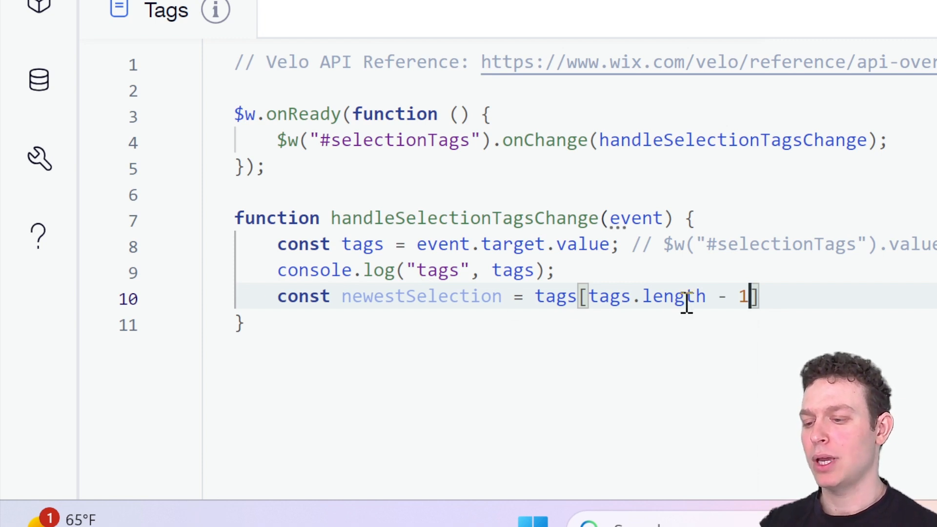
type(";")
key("Enter")
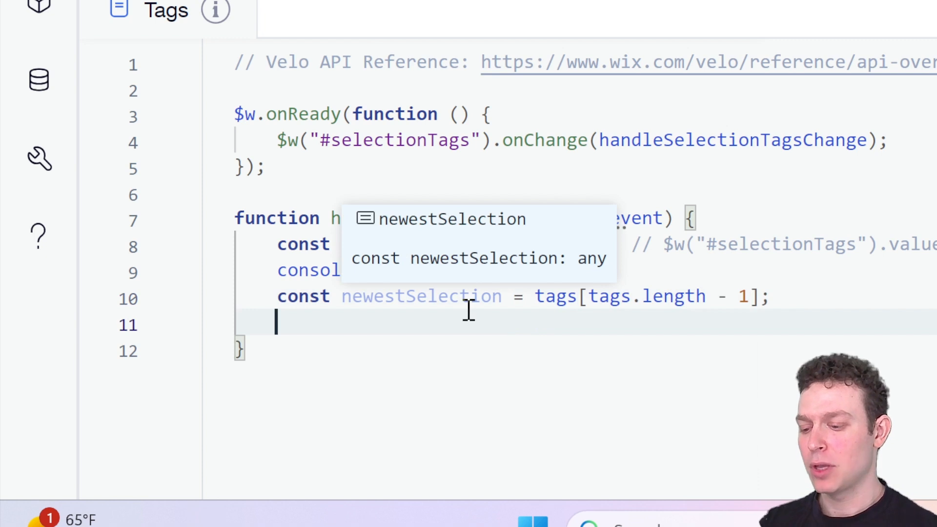
- Add $w("#selectionTags").value = newestSelection; so only the newest tag stays selected
type("$w(\"\")")
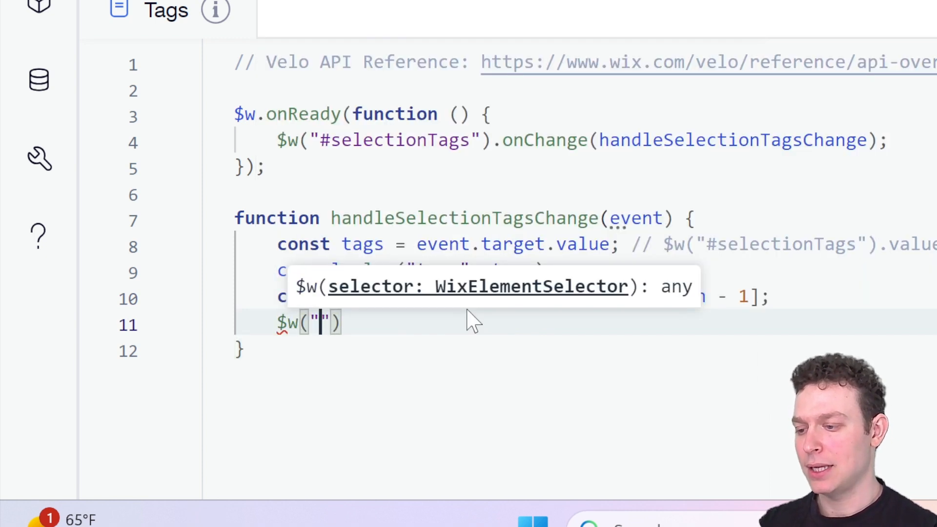
type("#selectionTags")
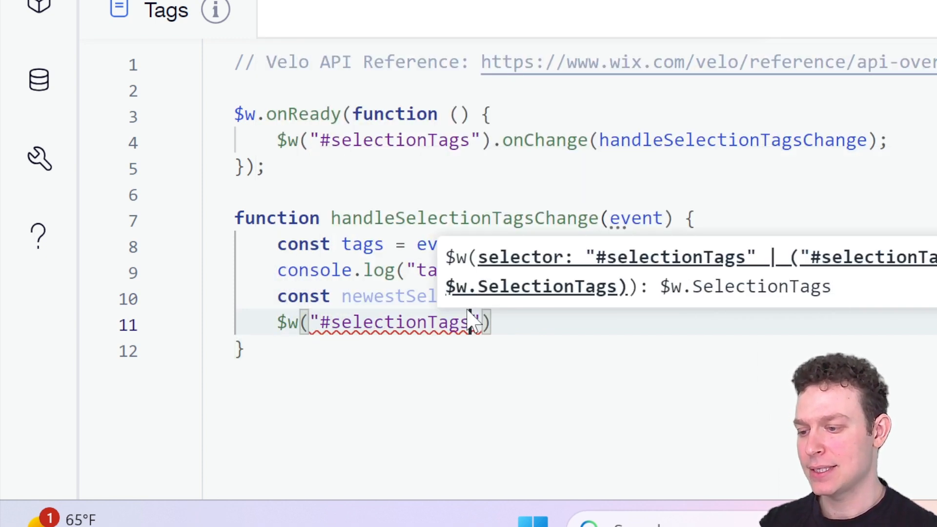
type(".value =")
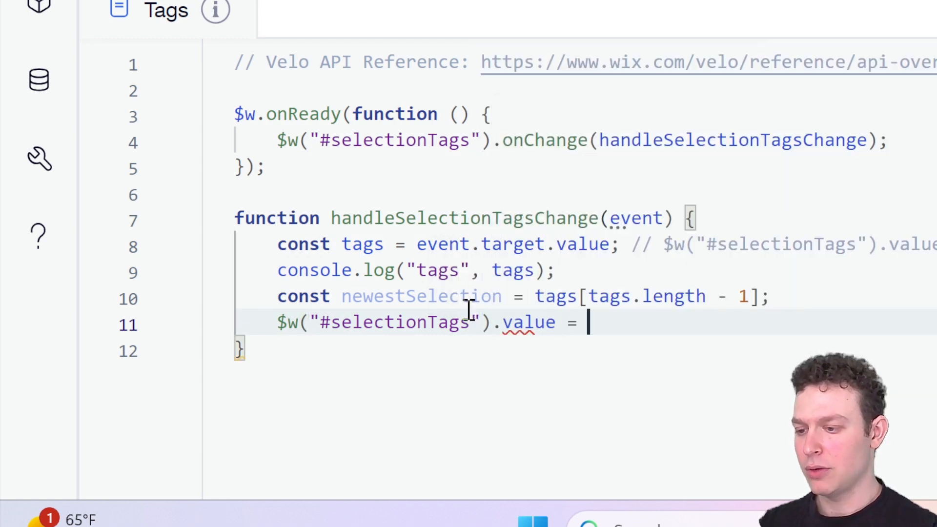
type("new")
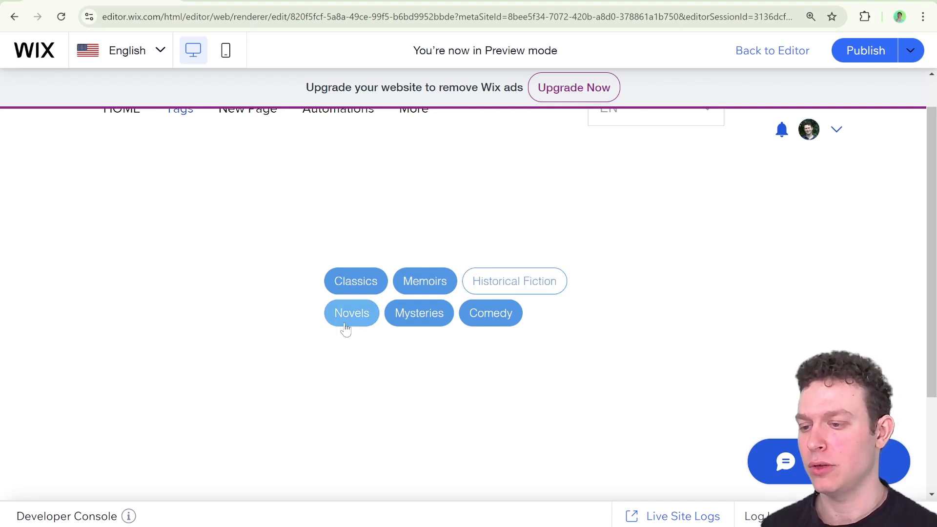
- Deselect Novels and Mysteries in preview, check the logged tags, and hide the console
left_click(351, 312)
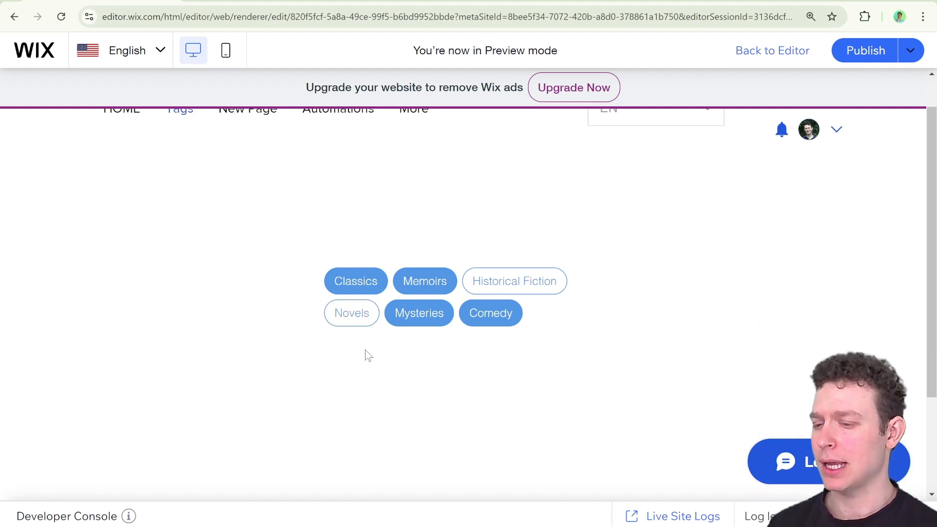
left_click(418, 312)
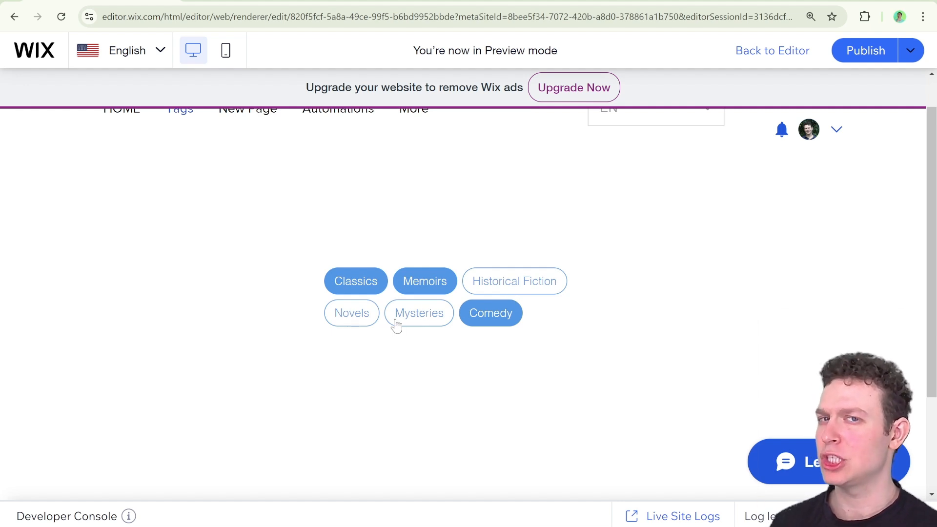
mouse_move(525, 276)
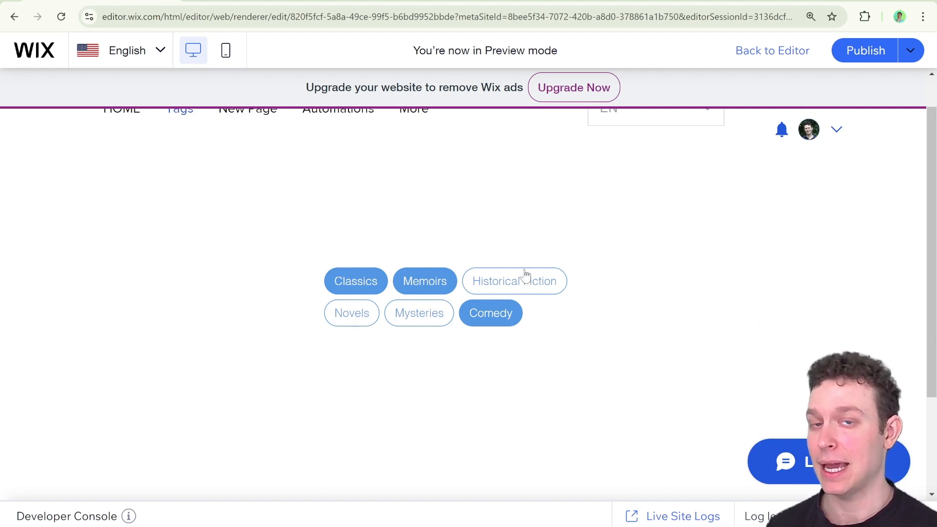
mouse_move(517, 515)
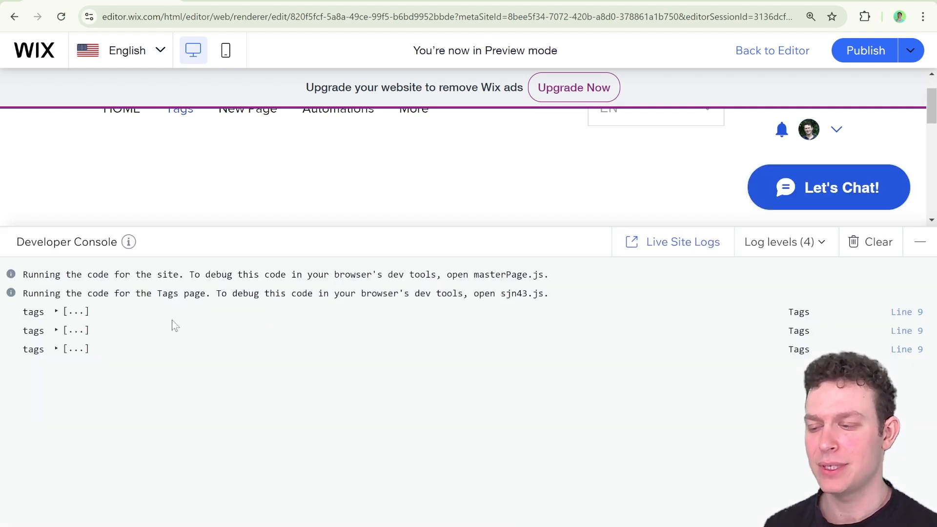
mouse_move(334, 256)
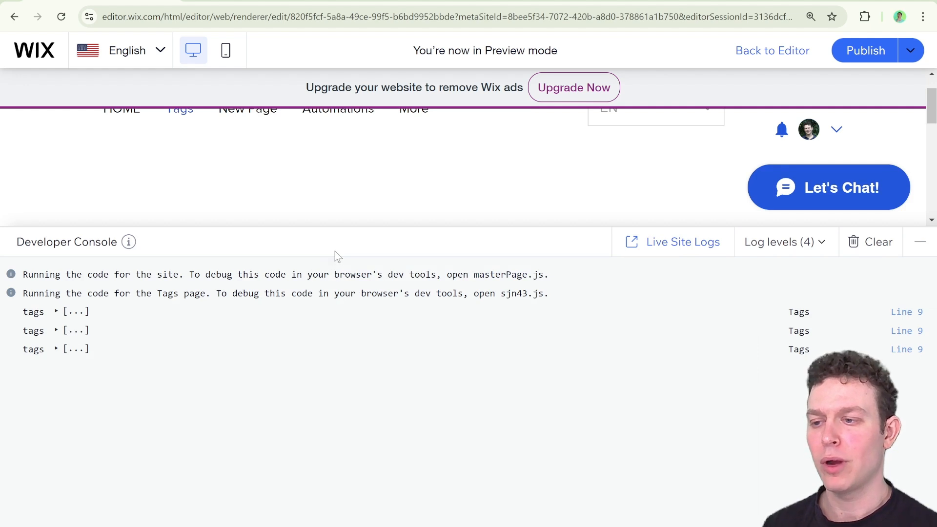
left_click(920, 242)
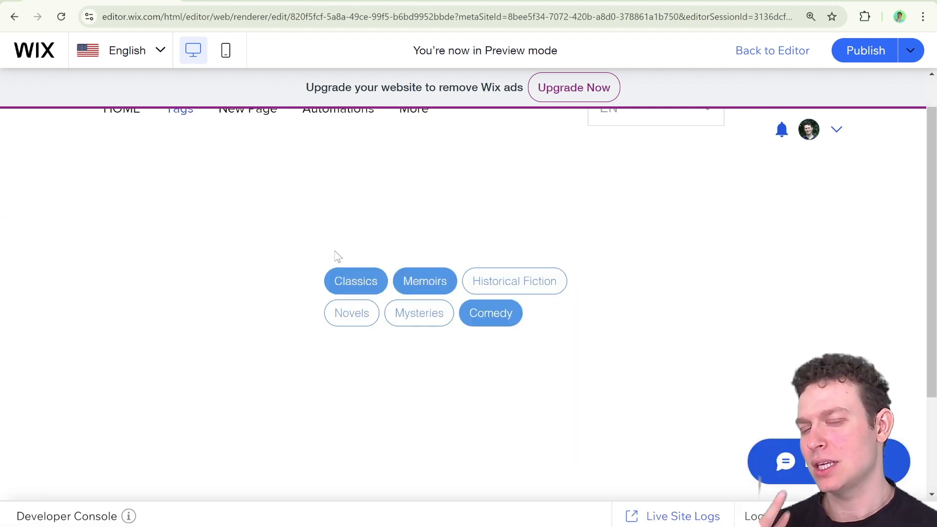
mouse_move(349, 256)
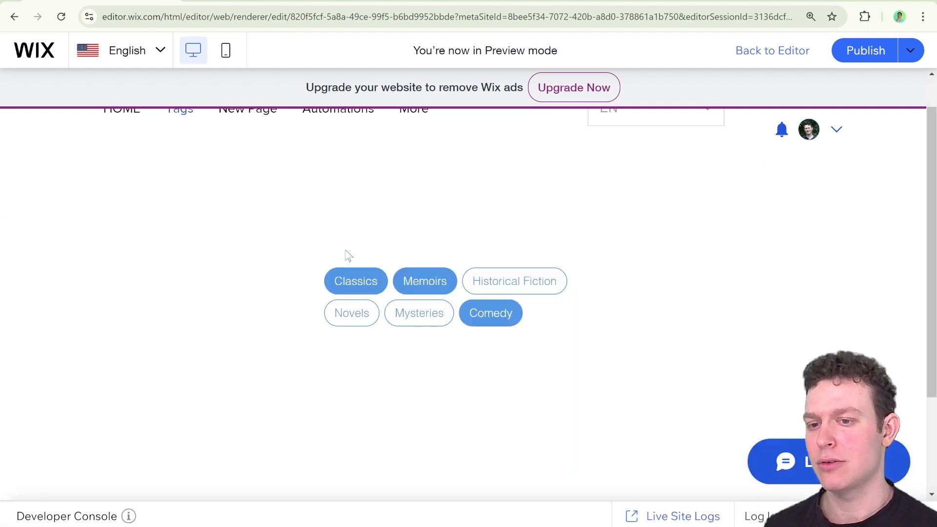
mouse_move(785, 249)
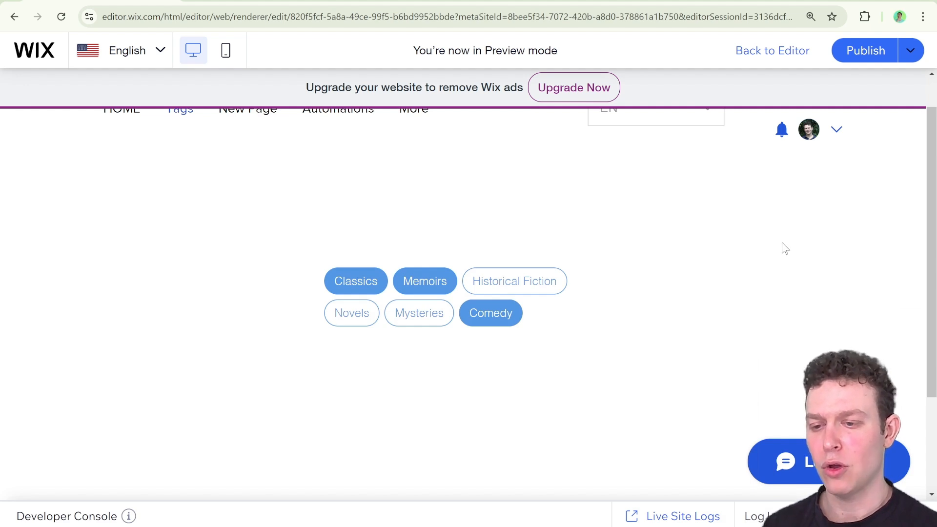
- Inspect the page in Chrome DevTools and view the Console's Wix SDK array-value errors
right_click(784, 249)
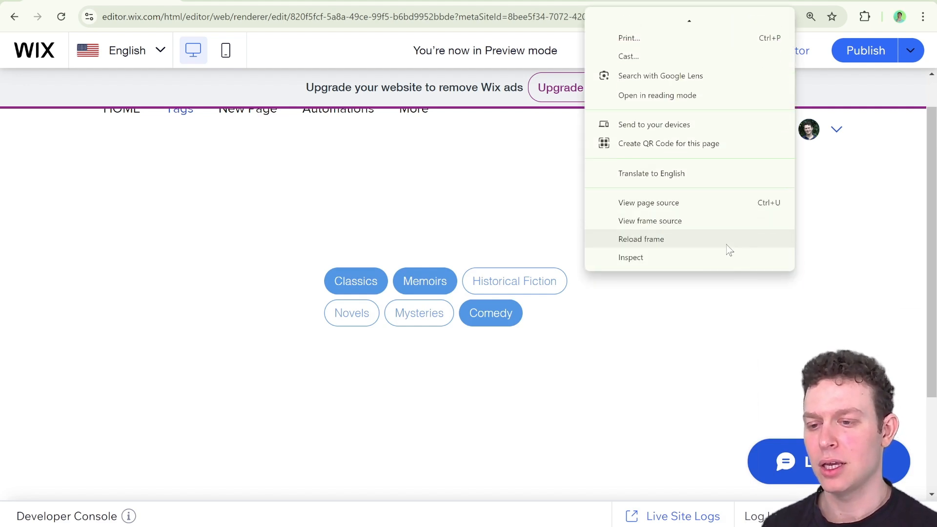
left_click(631, 257)
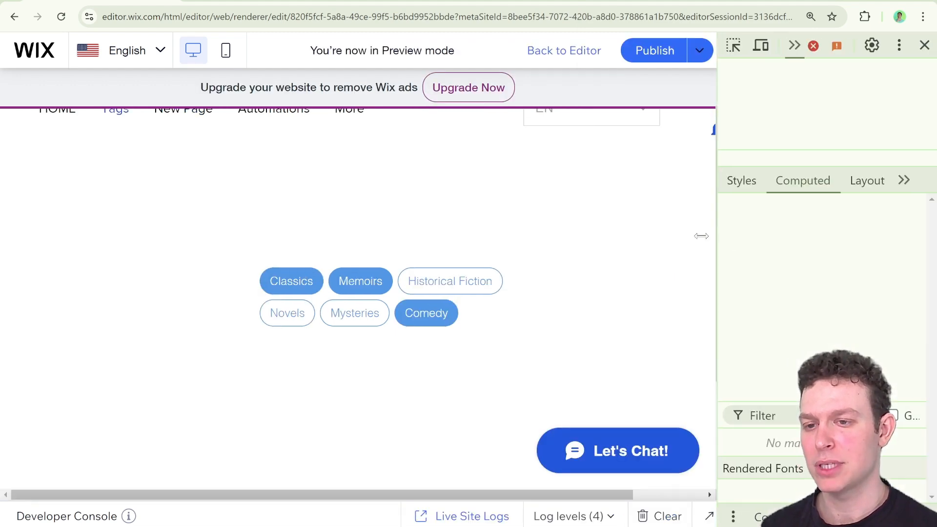
left_click(795, 46)
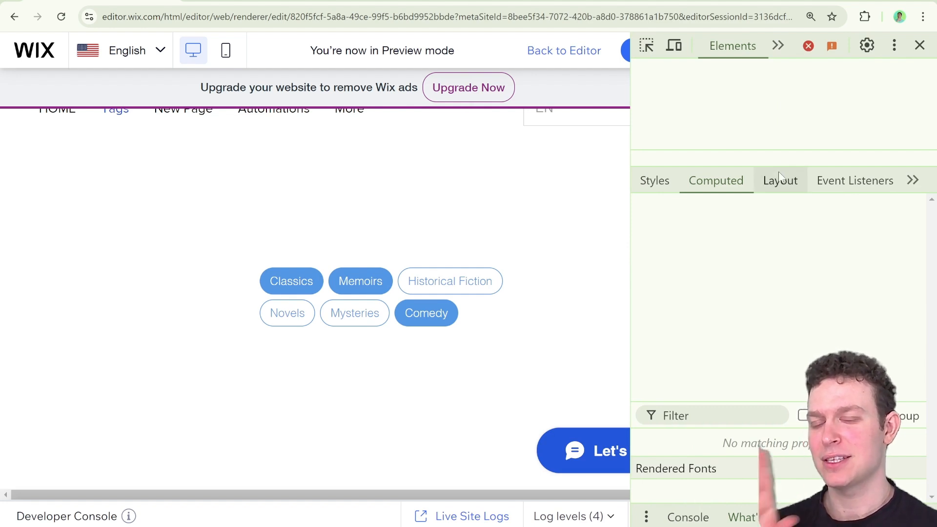
left_click(780, 180)
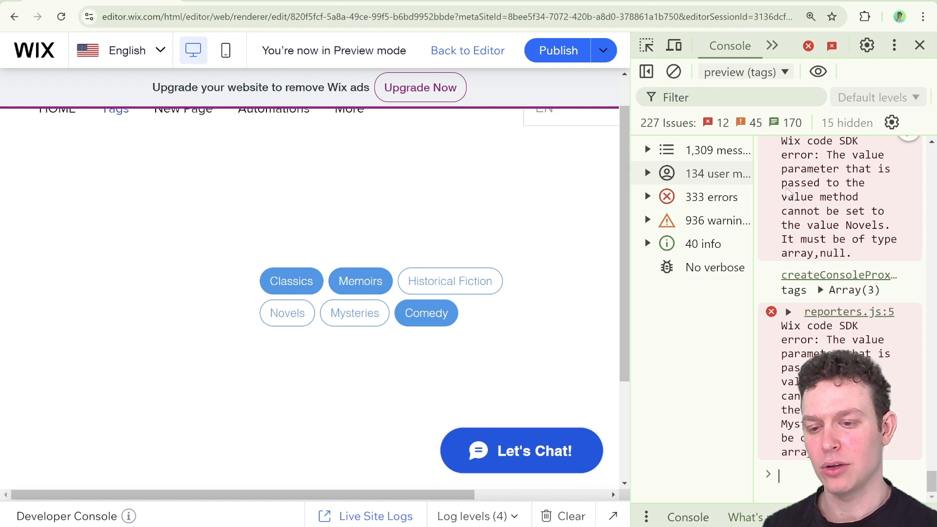
mouse_move(783, 293)
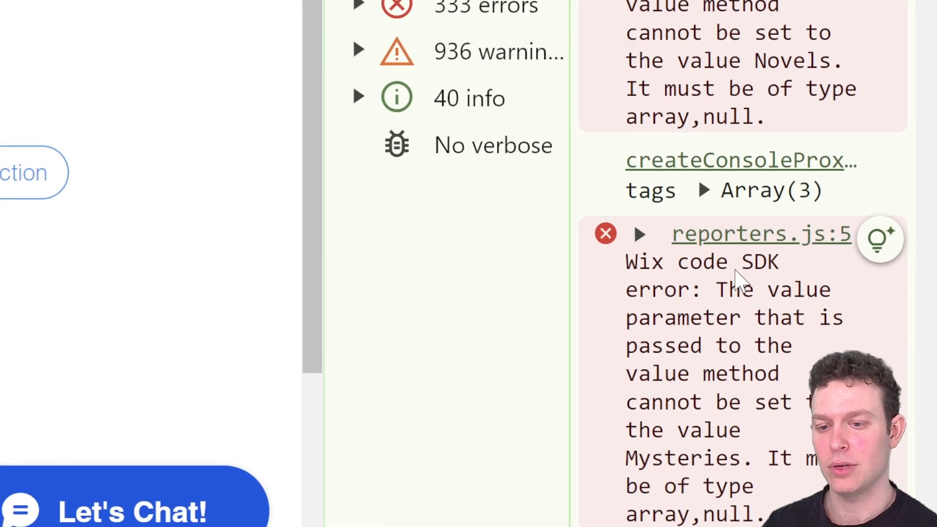
mouse_move(771, 310)
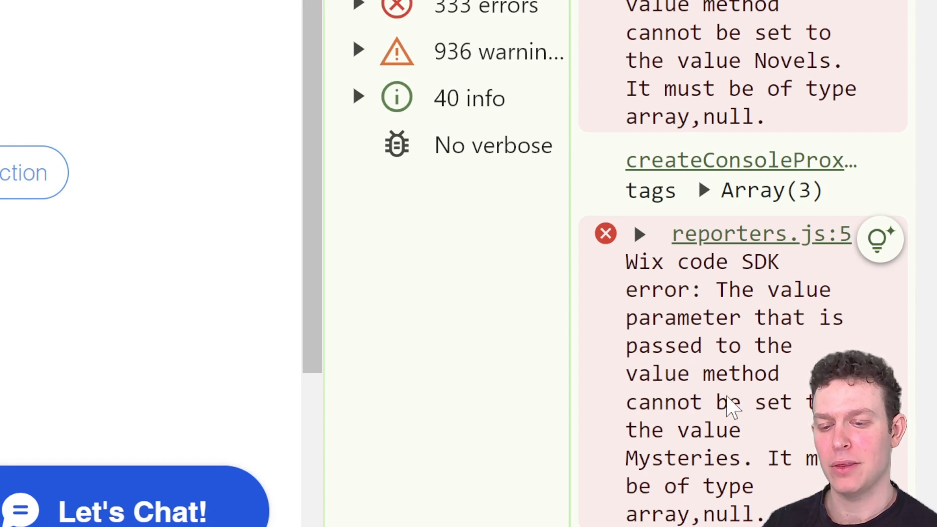
mouse_move(701, 482)
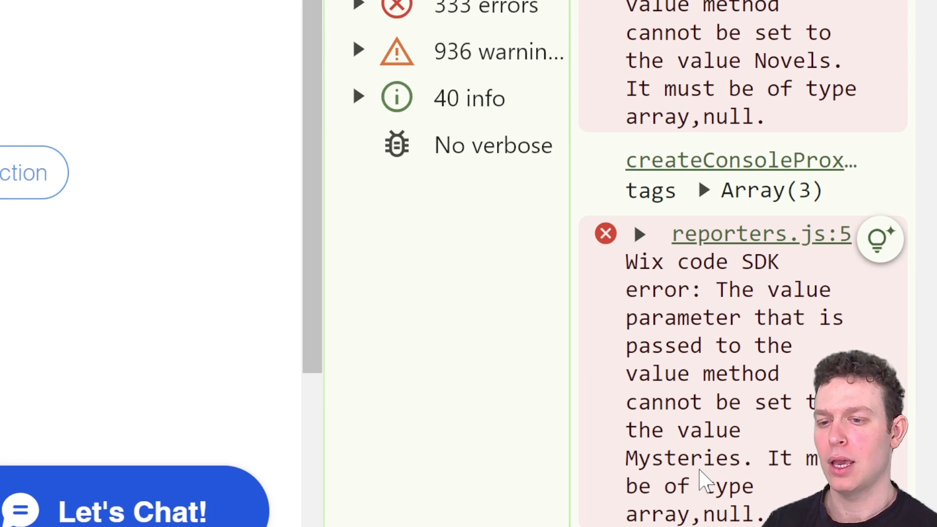
mouse_move(705, 472)
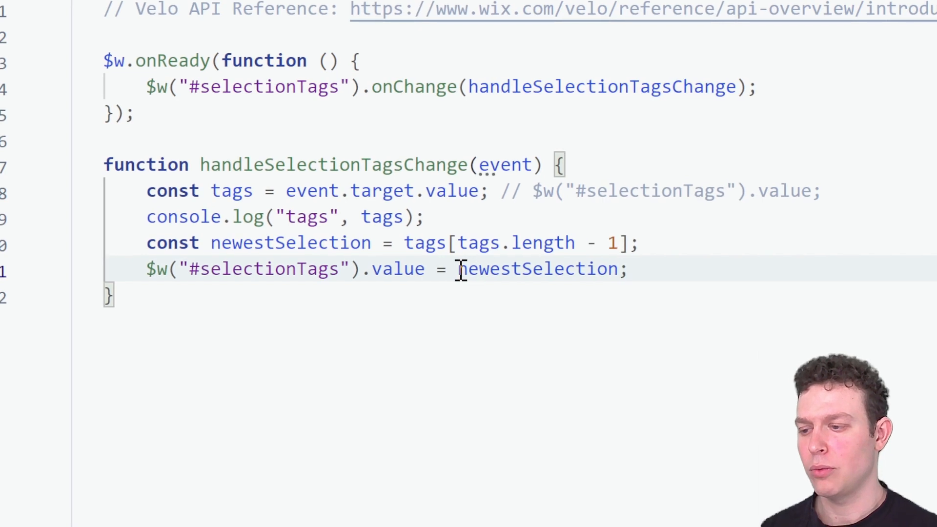
mouse_move(290, 243)
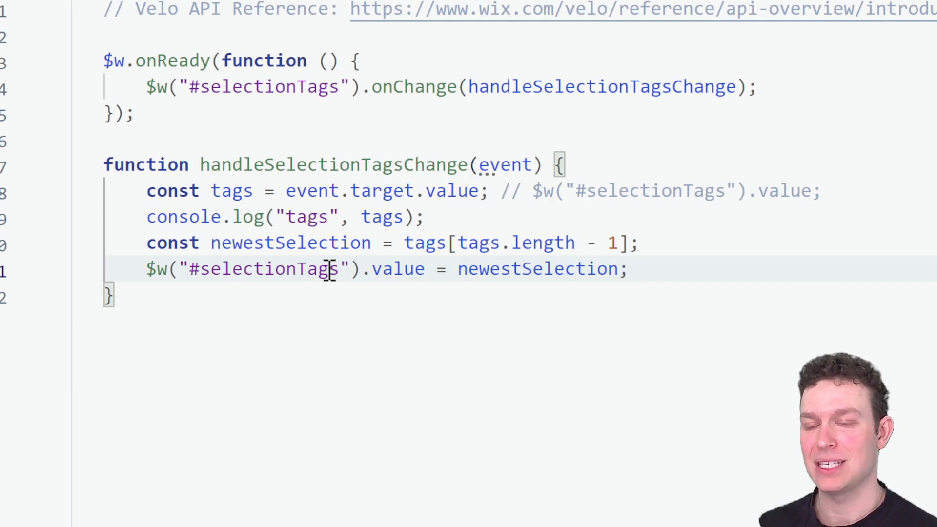
mouse_move(490, 269)
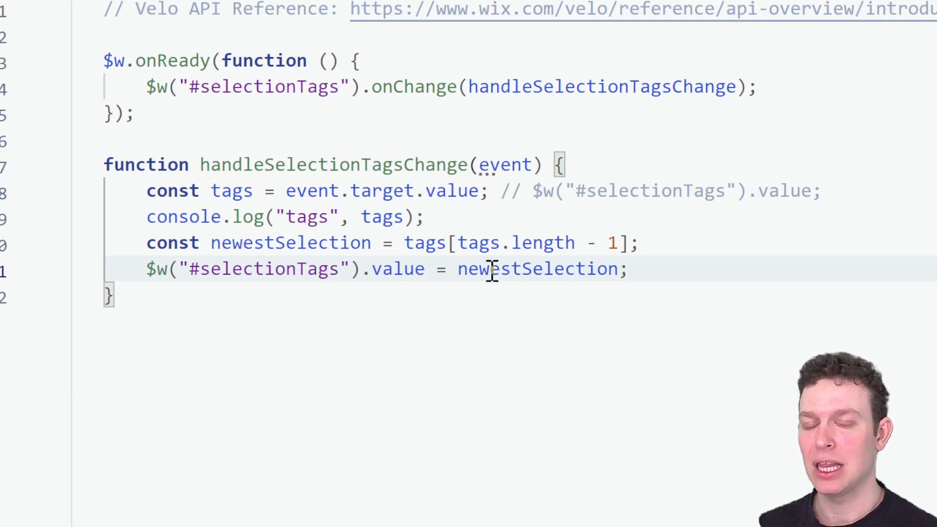
mouse_move(398, 269)
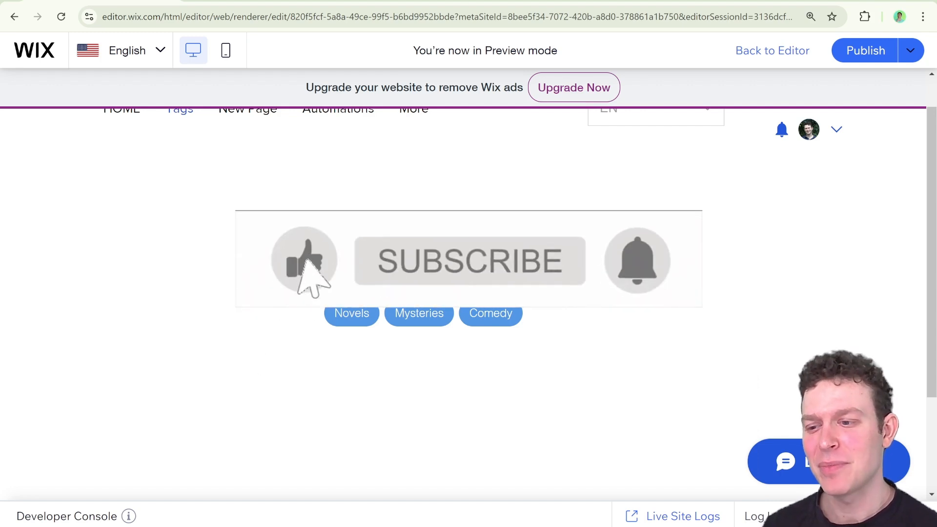
- Select Historical Fiction and Novels in preview and bring up the Developer Console logs
left_click(468, 261)
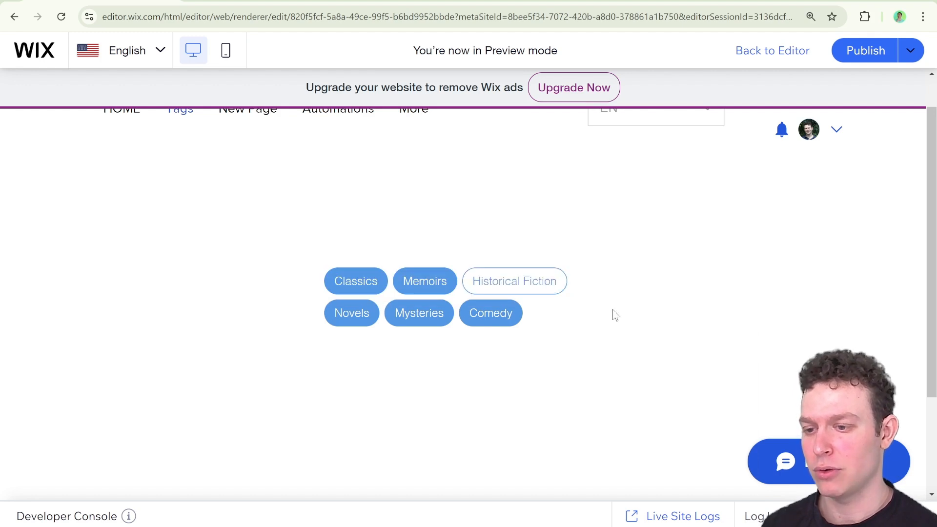
left_click(513, 282)
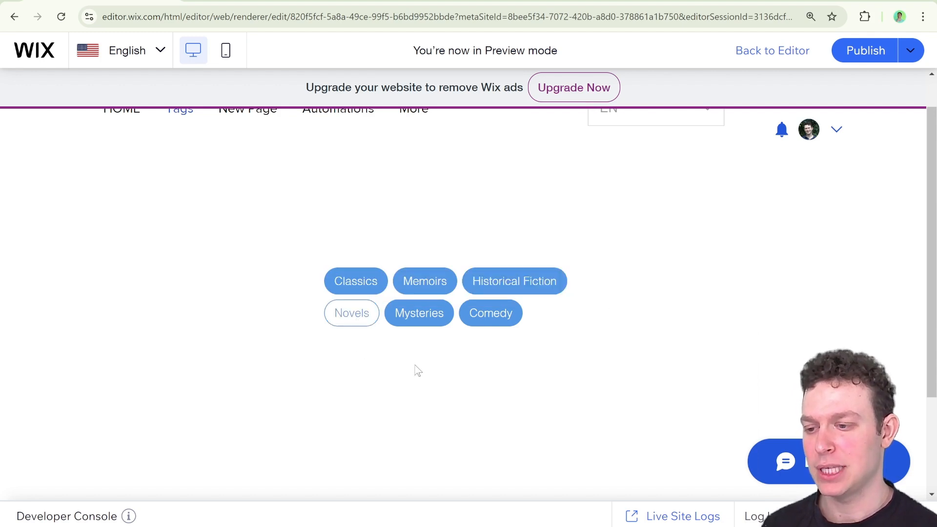
mouse_move(419, 312)
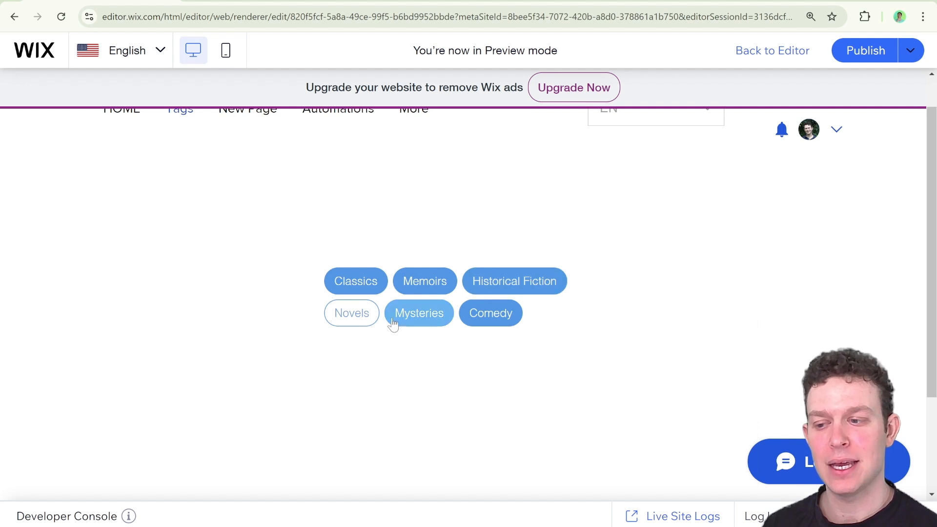
mouse_move(299, 325)
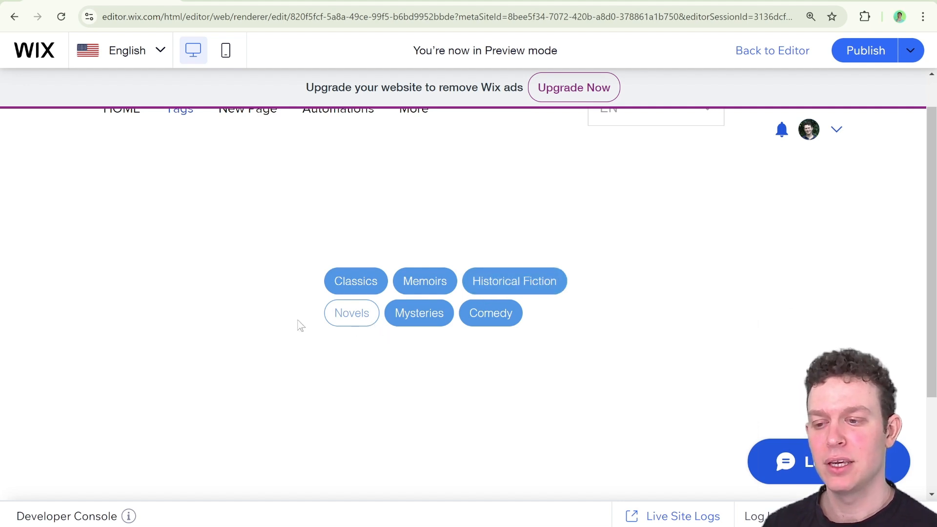
mouse_move(425, 281)
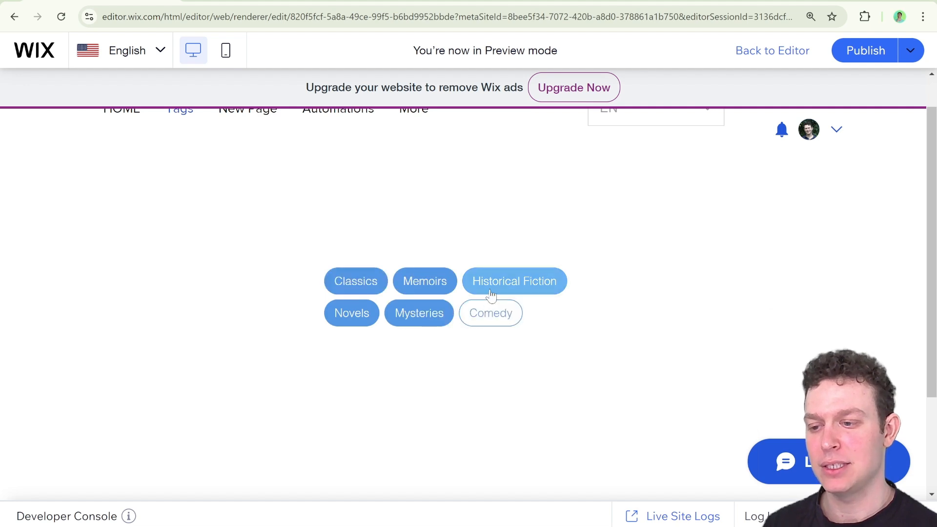
left_click(490, 313)
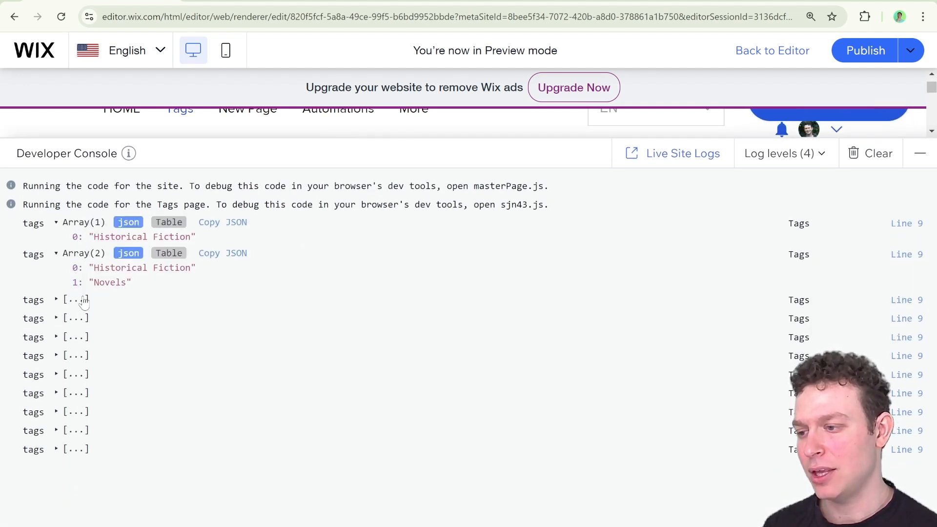
- Expand the logged tag arrays, highlight Memoirs and Classics entries, then close the console
left_click(56, 299)
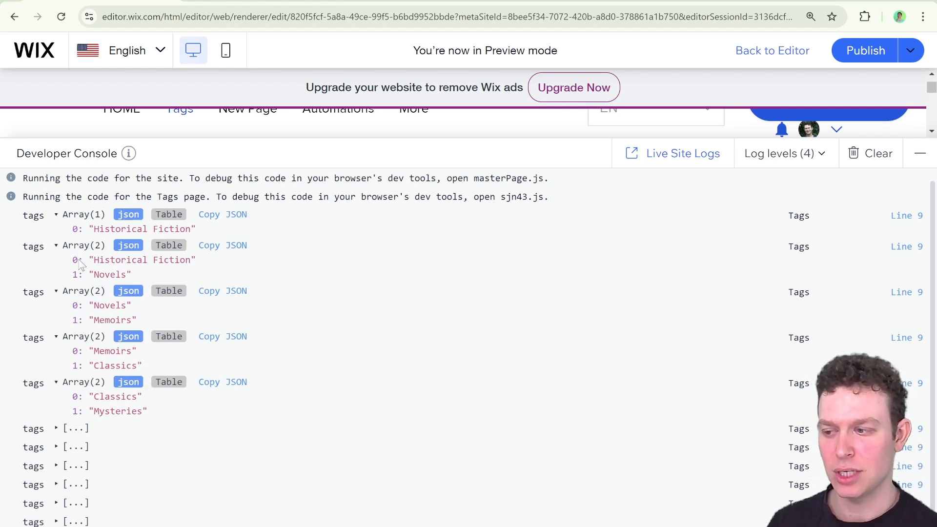
mouse_move(87, 307)
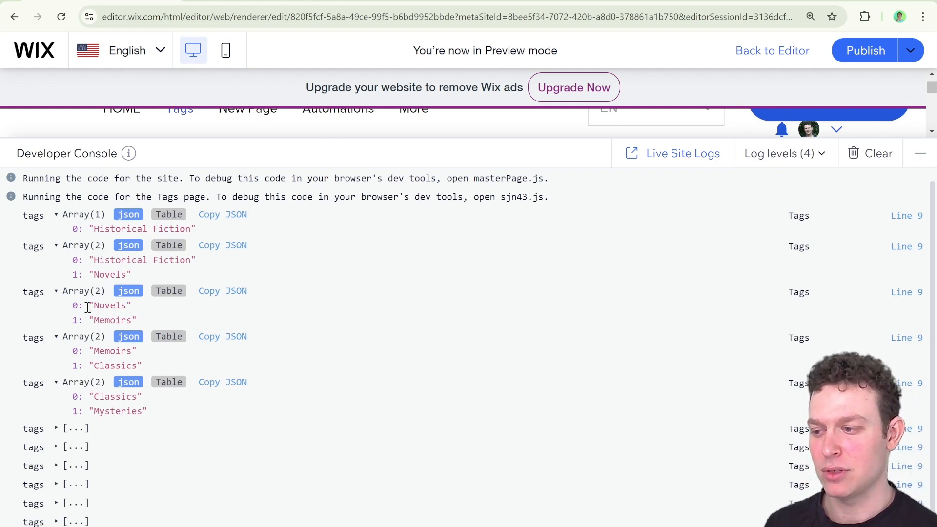
double_click(110, 321)
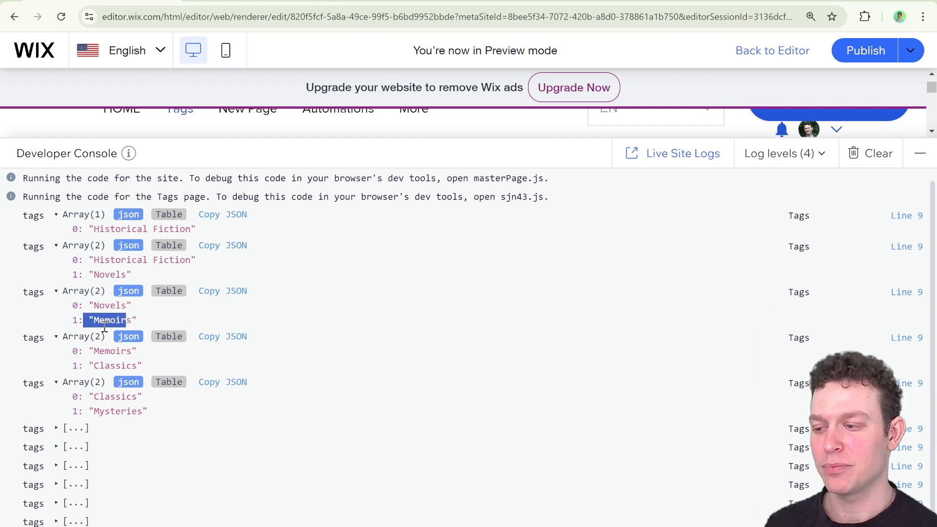
double_click(114, 396)
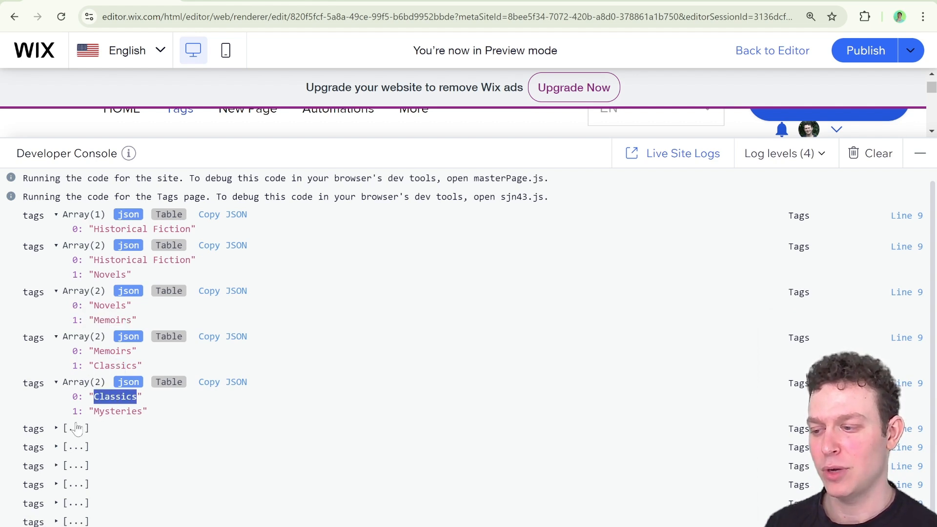
left_click(56, 429)
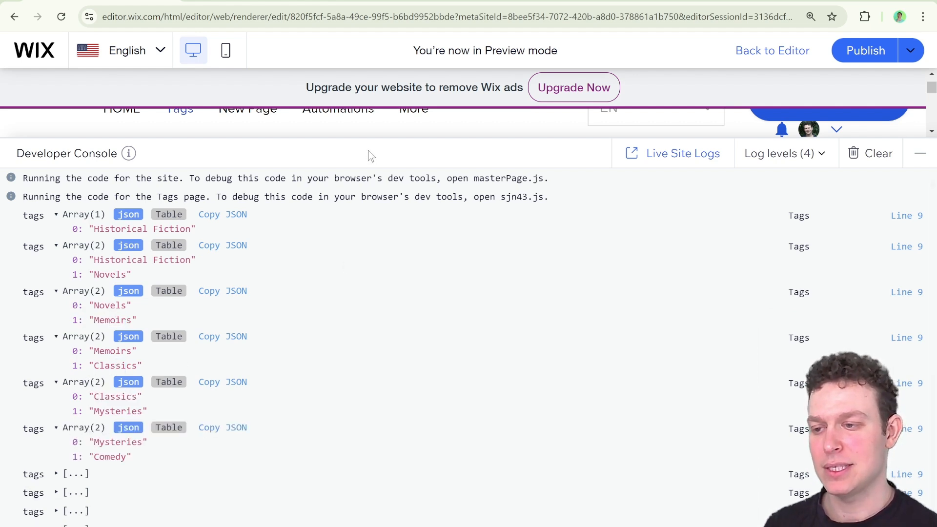
left_click(920, 153)
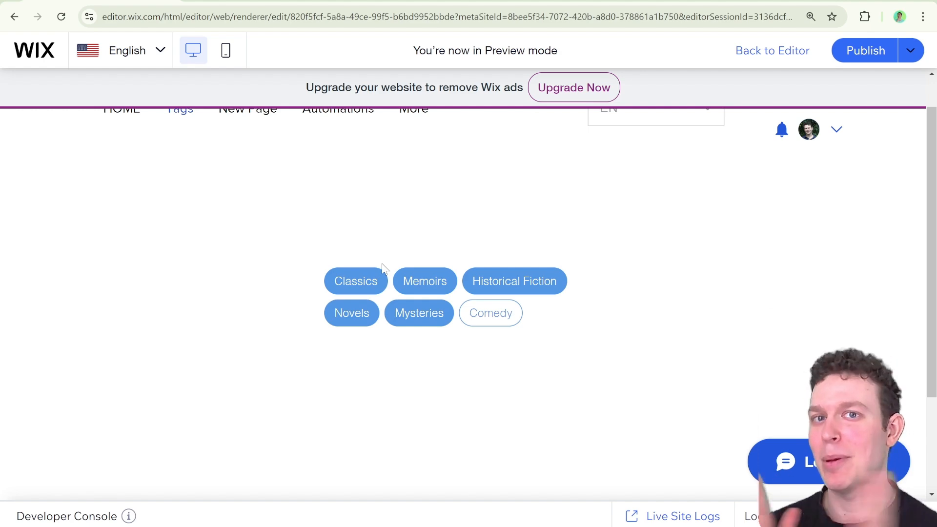
- Back in the editor, change the last line to event.target.value = [newestSelection]
left_click(772, 50)
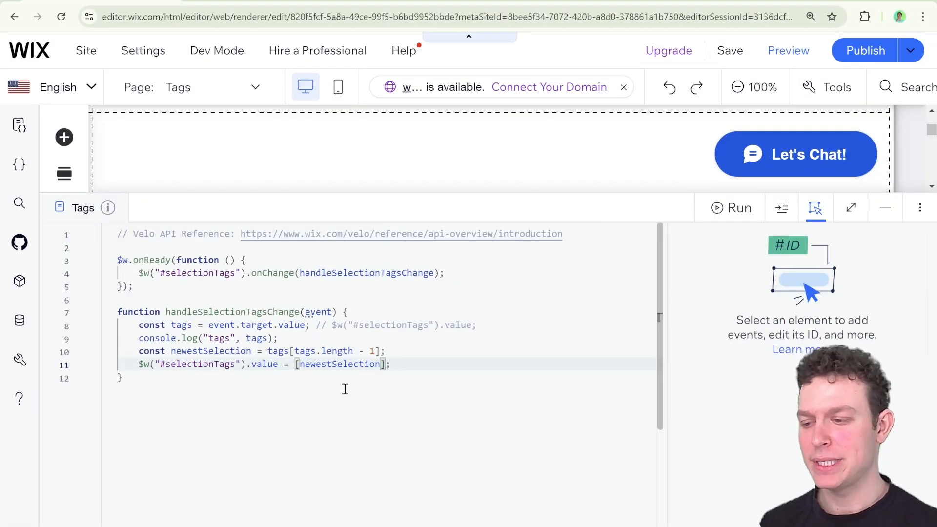
left_click(850, 208)
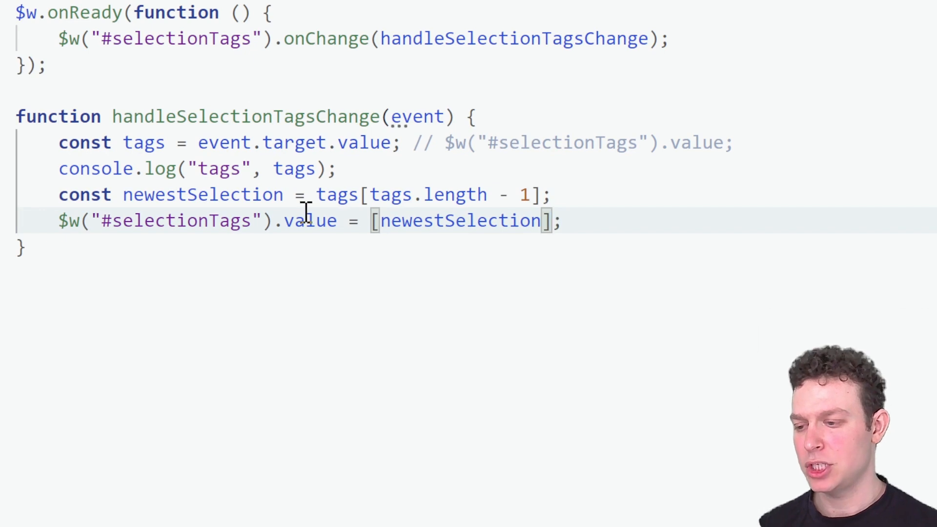
left_click(57, 221)
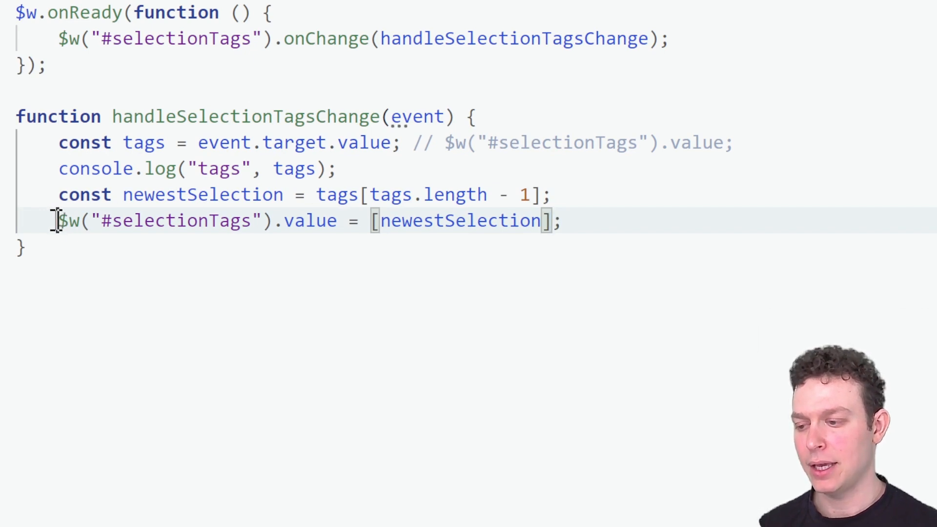
double_click(174, 219)
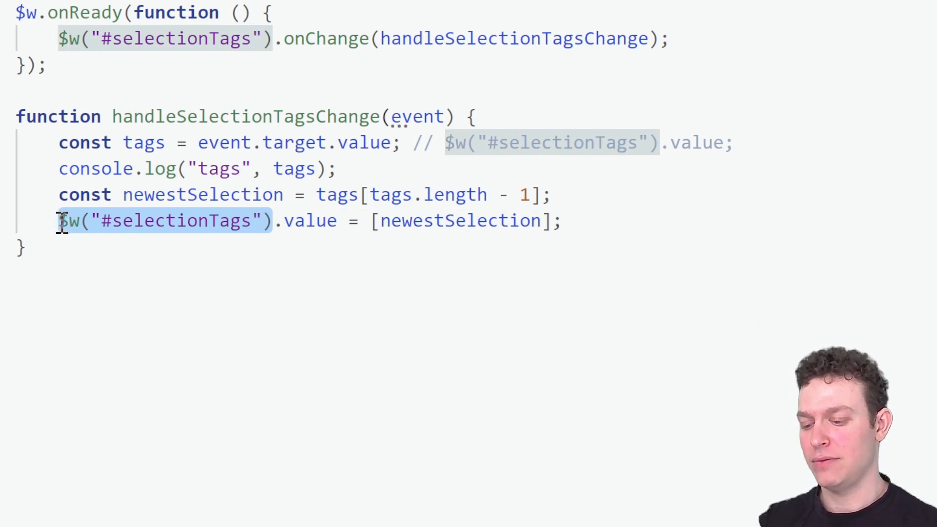
type("event.ta")
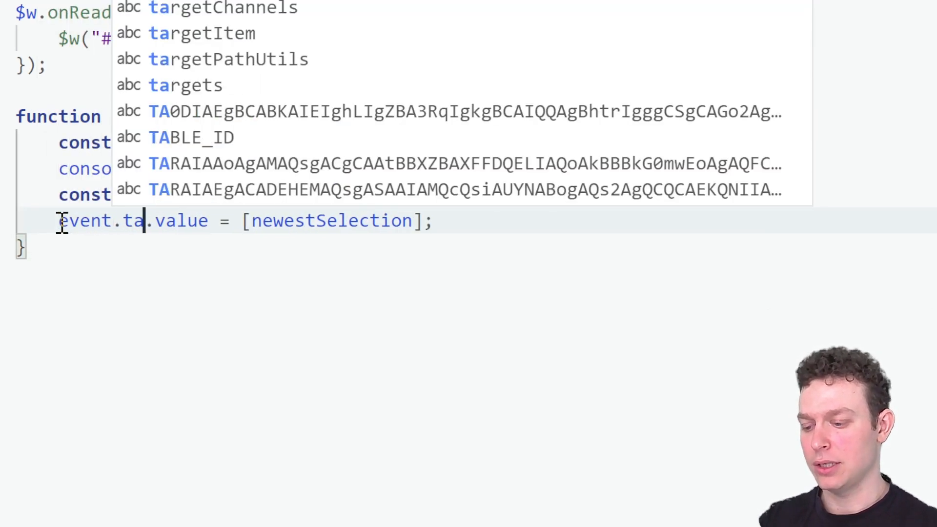
type("rget")
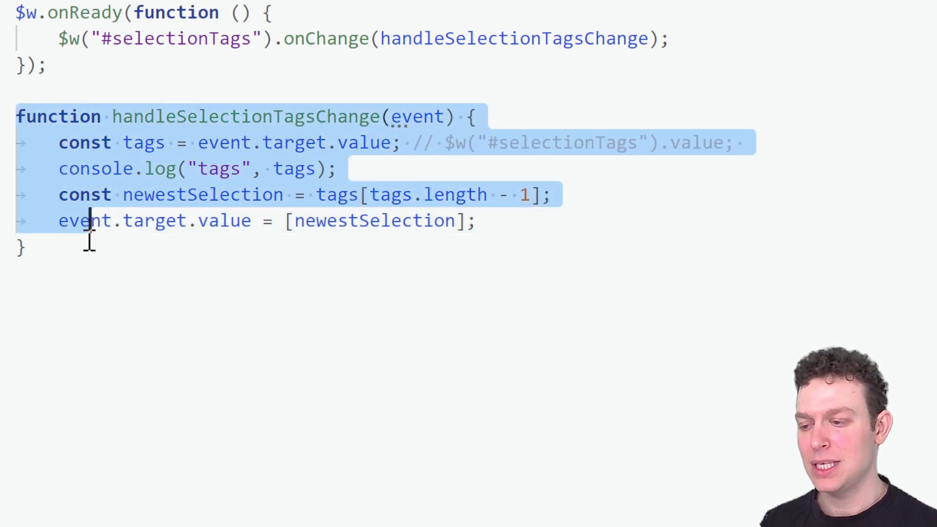
left_click(149, 194)
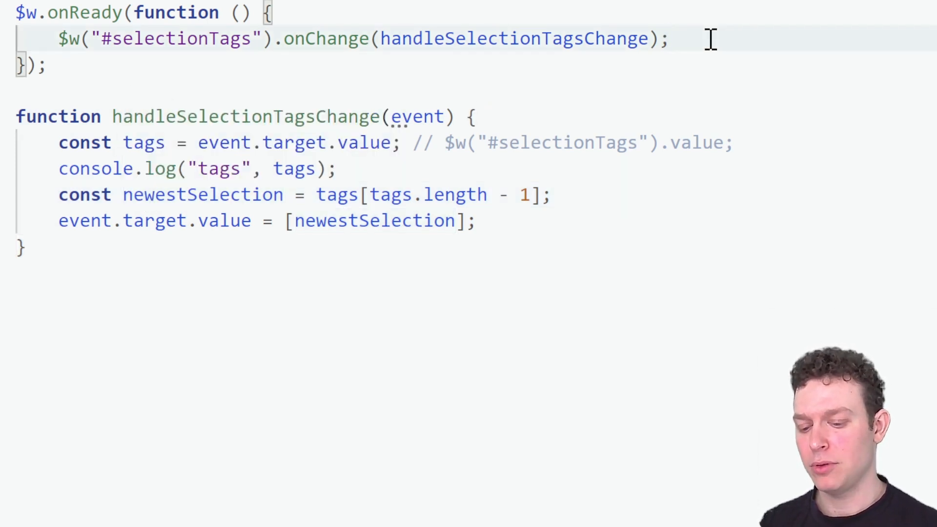
key("enter")
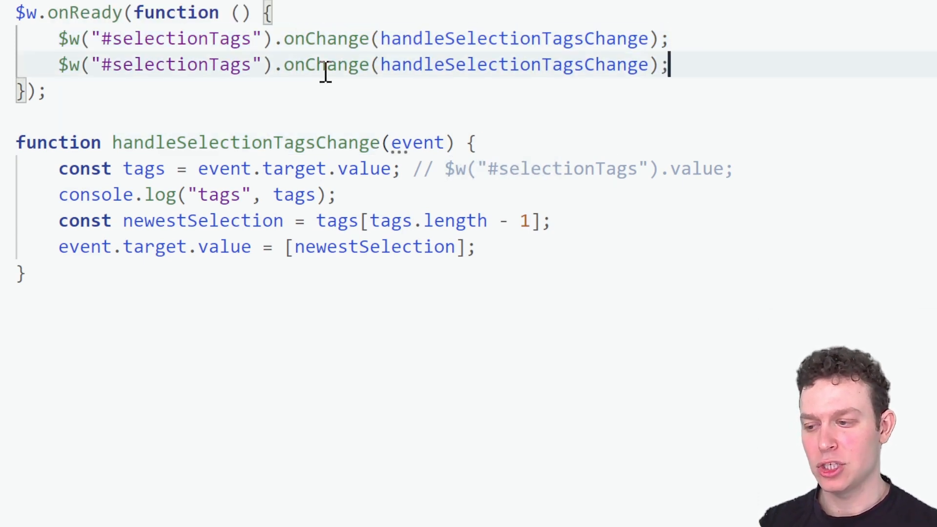
type("2")
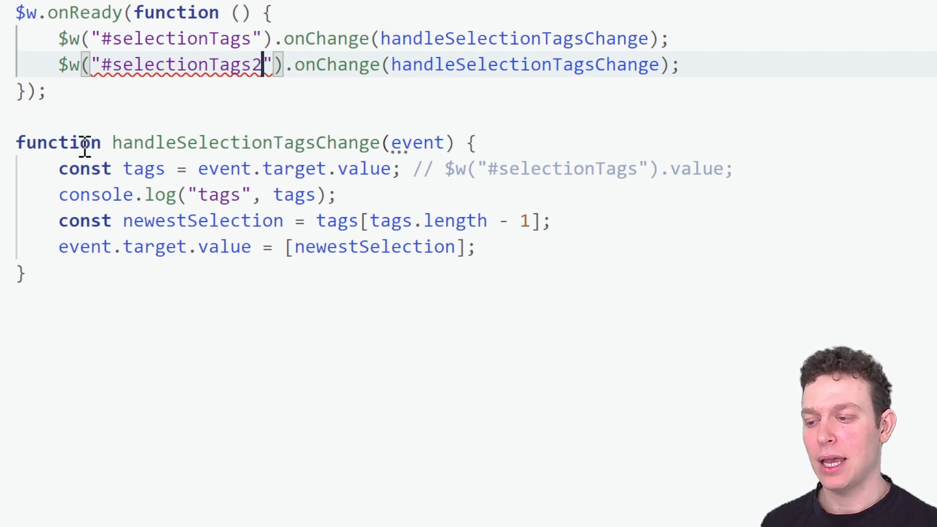
mouse_move(203, 220)
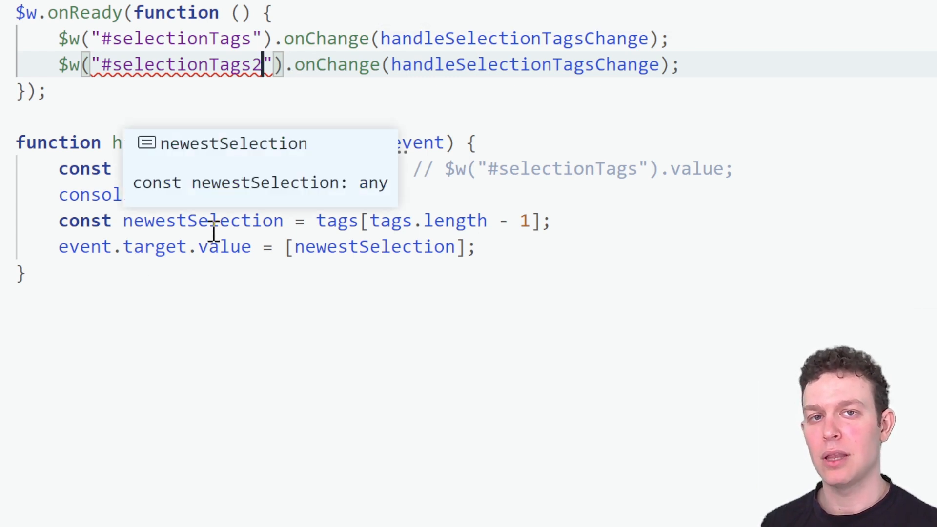
mouse_move(184, 233)
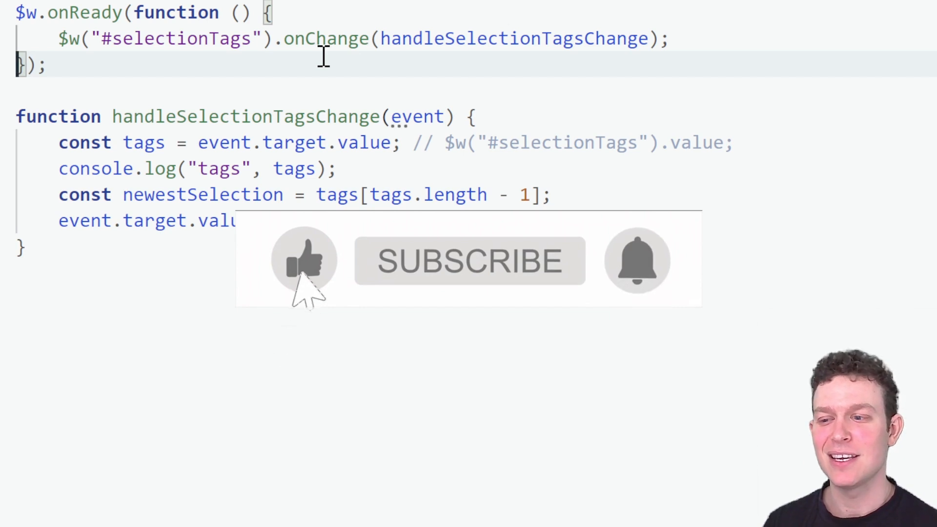
left_click(469, 260)
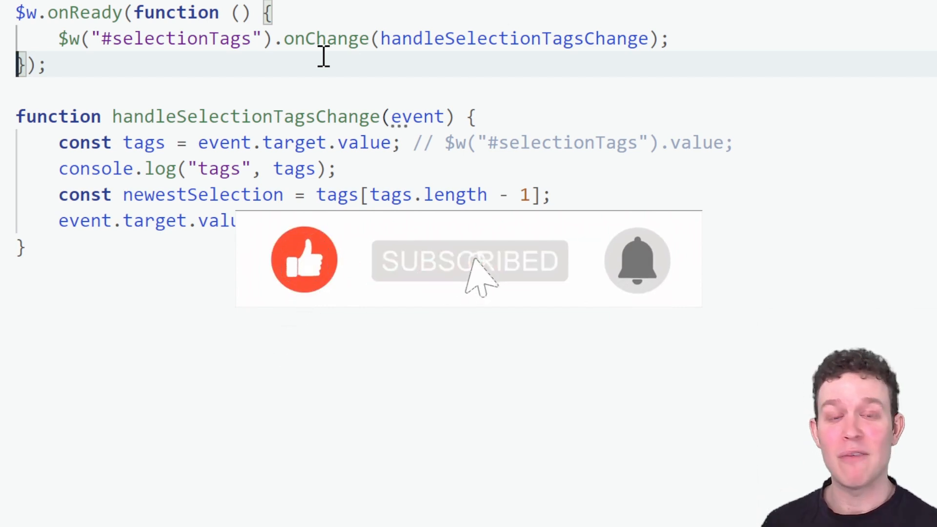